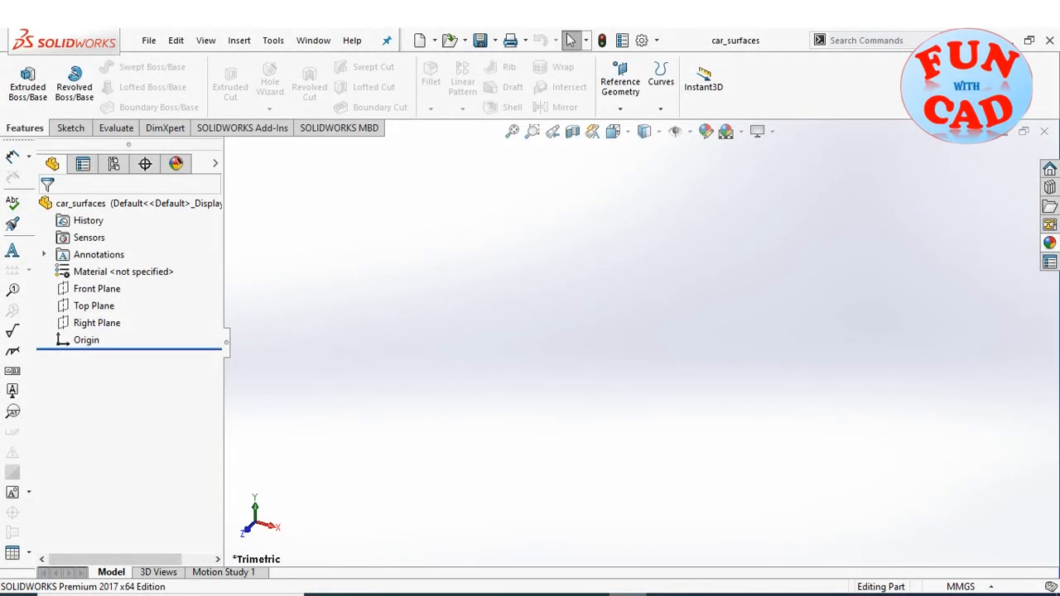
- Draw a spline and horizontal centreline on Top Plane, then mirror the spline about Line1
{"action": "left_click", "coordinate": [92, 304]}
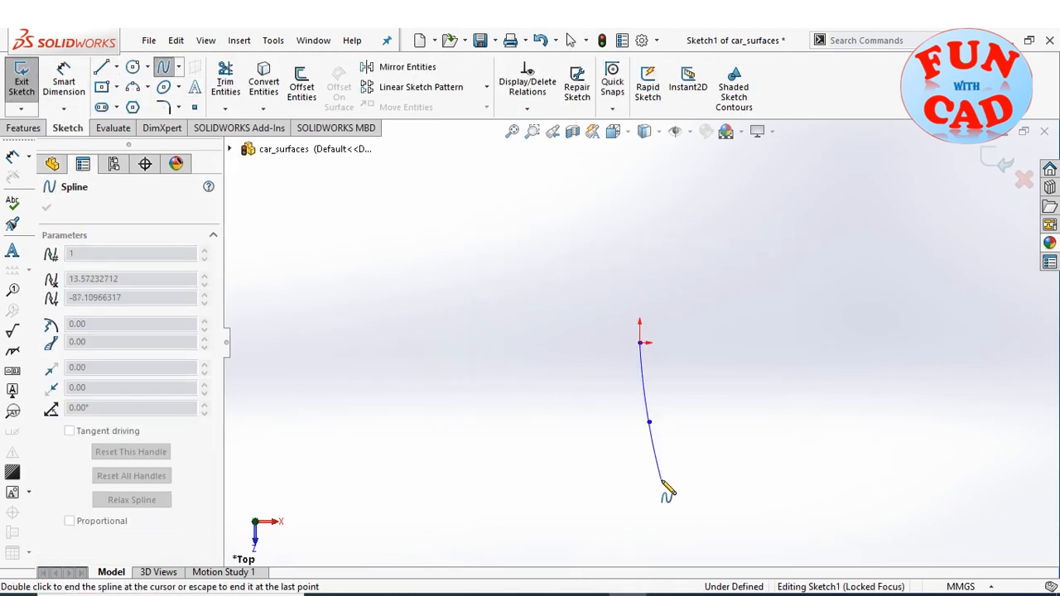
{"action": "left_click", "coordinate": [727, 547]}
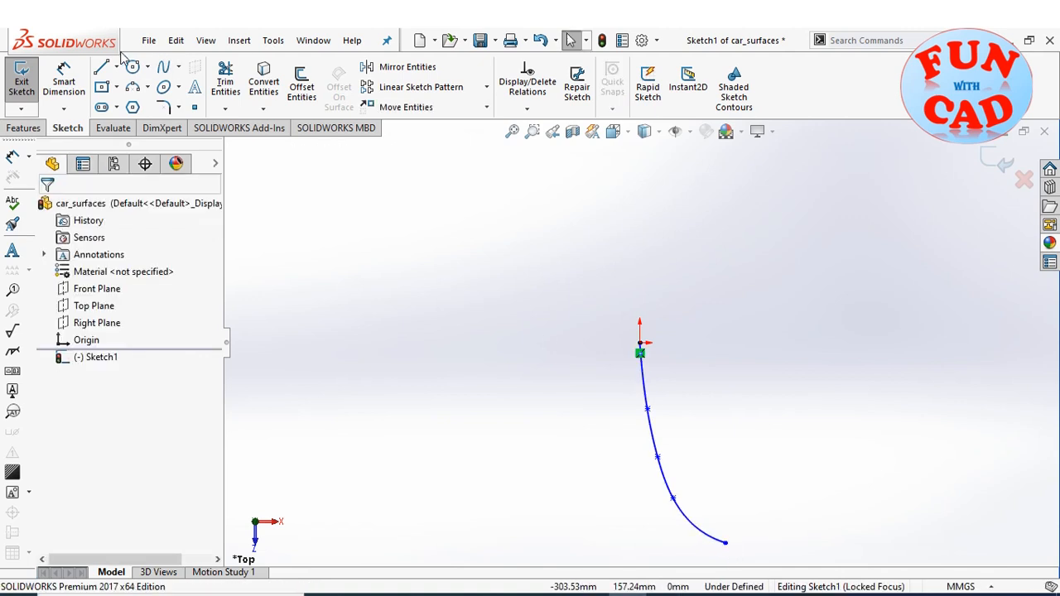
{"action": "left_click", "coordinate": [103, 66]}
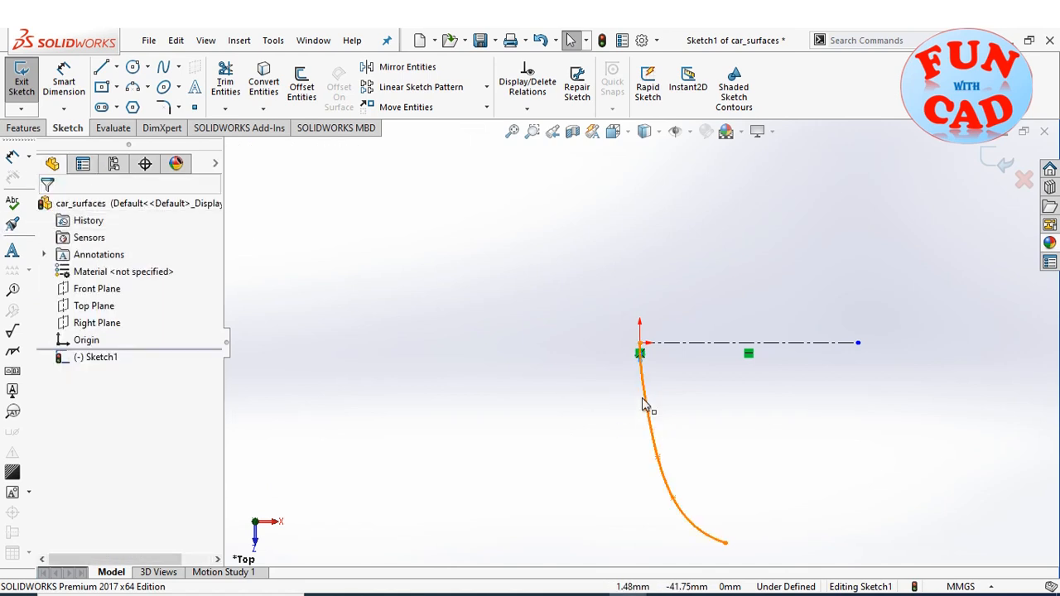
{"action": "left_click", "coordinate": [394, 66]}
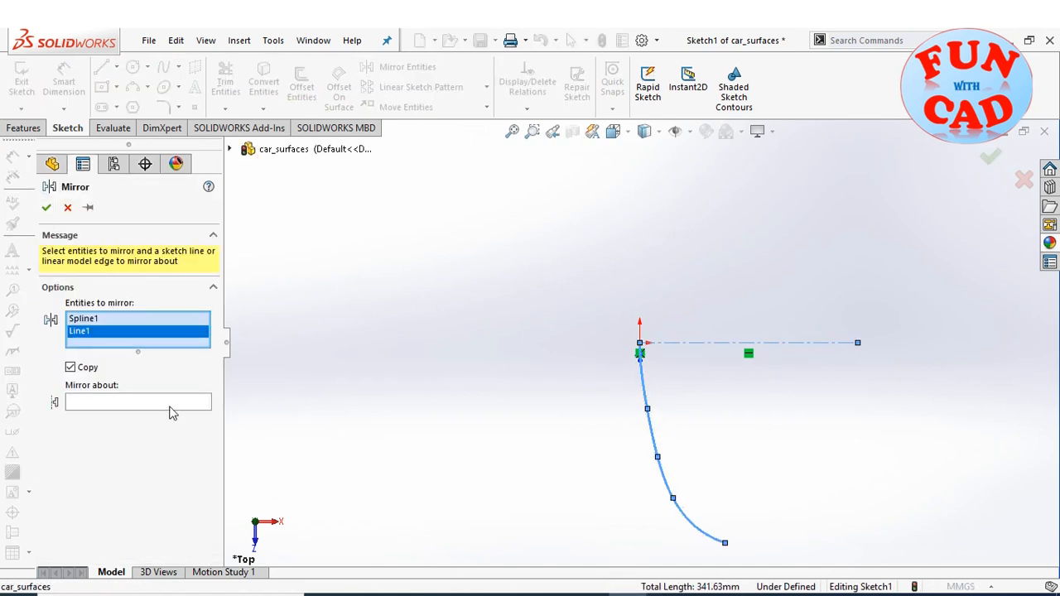
{"action": "left_click", "coordinate": [137, 403]}
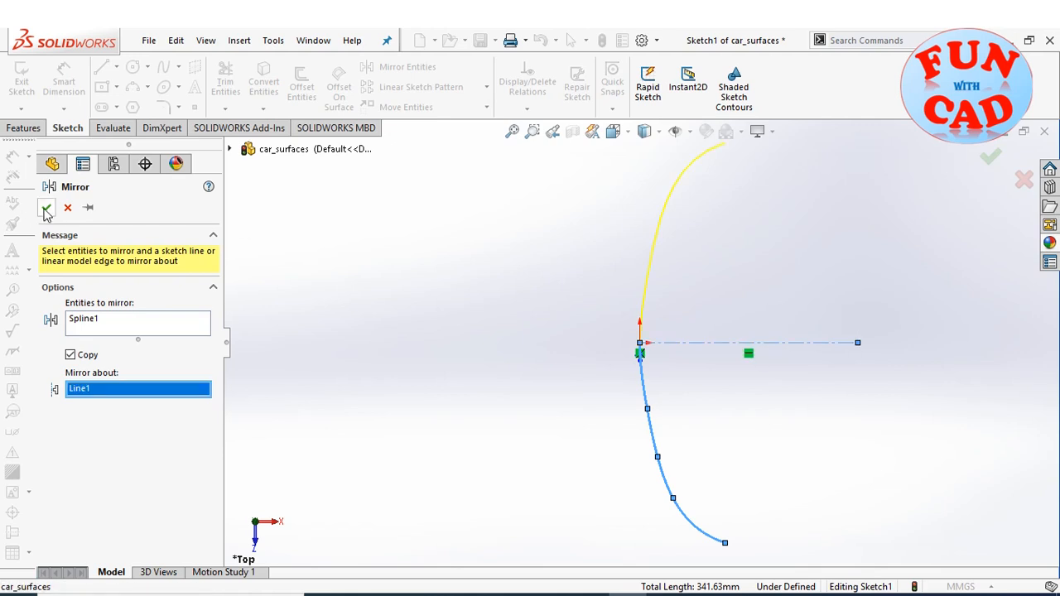
- Confirm the mirror, sketch a profile on Front Plane and sweep it along Sketch1 as Surface-Sweep1
{"action": "left_click", "coordinate": [48, 207]}
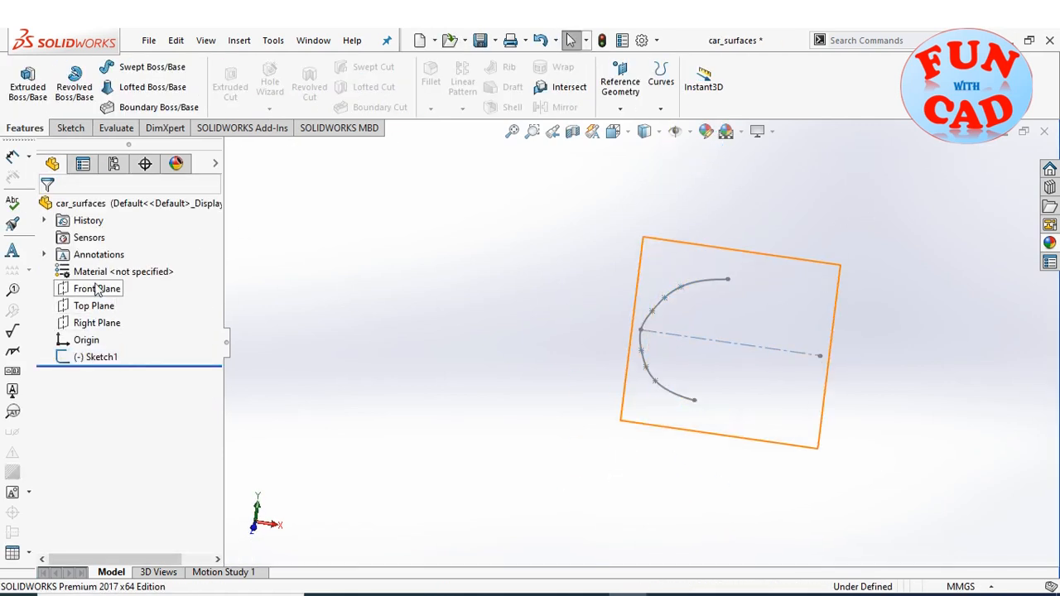
{"action": "left_click", "coordinate": [96, 288]}
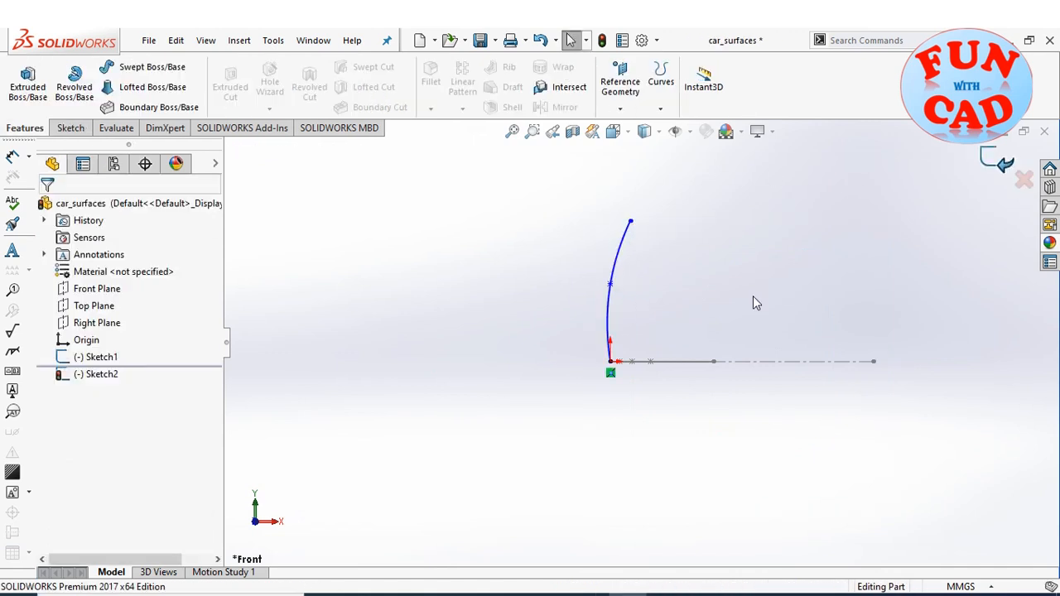
{"action": "left_click", "coordinate": [239, 39]}
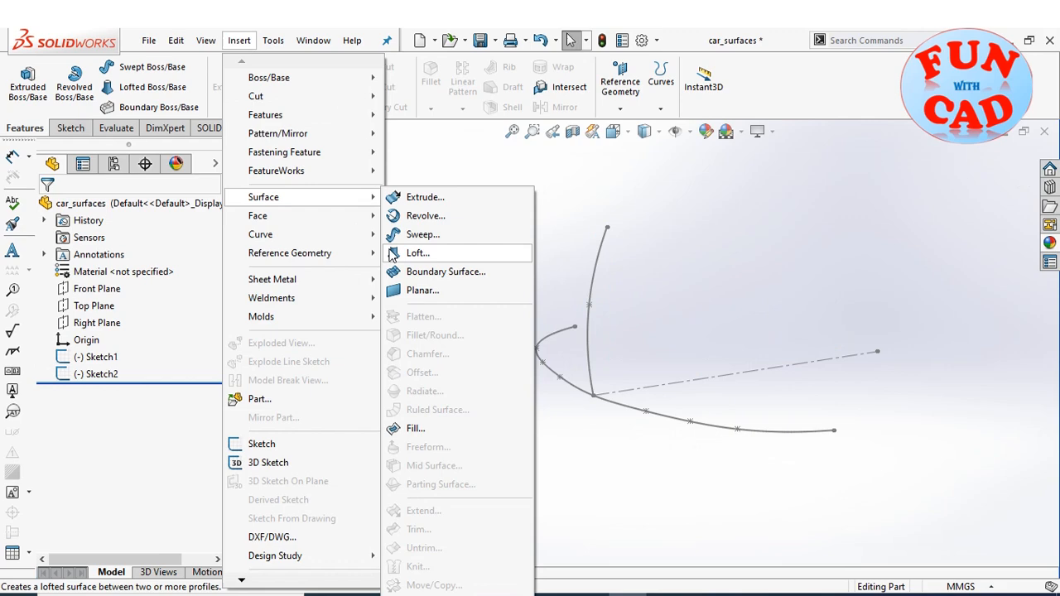
{"action": "left_click", "coordinate": [424, 235]}
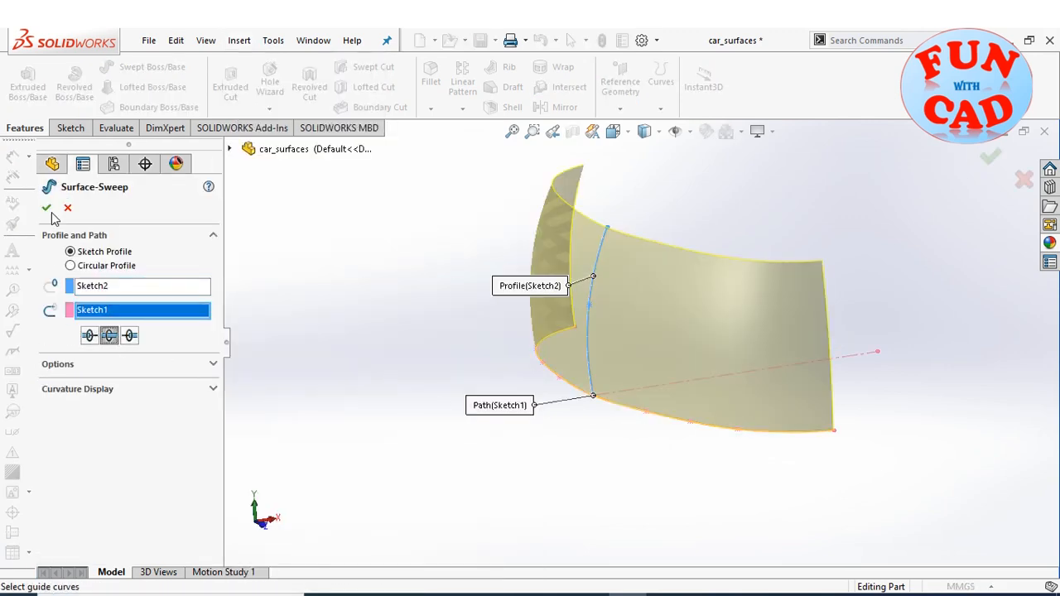
{"action": "left_click", "coordinate": [47, 207]}
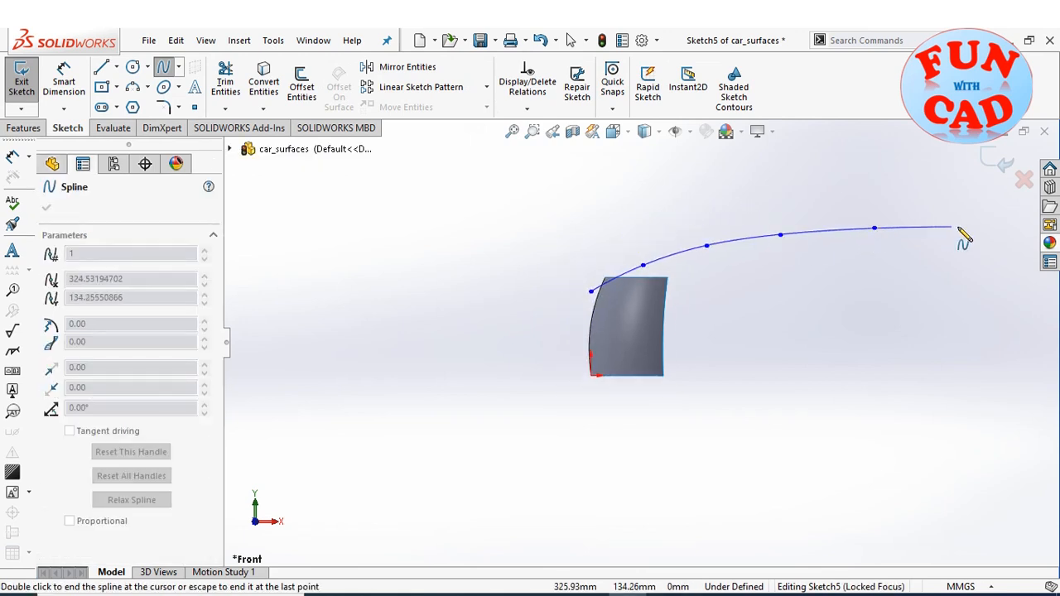
- Sweep the roofline spline Sketch5 along the mirrored curve Sketch6 as Surface-Sweep2
{"action": "left_click", "coordinate": [16, 80]}
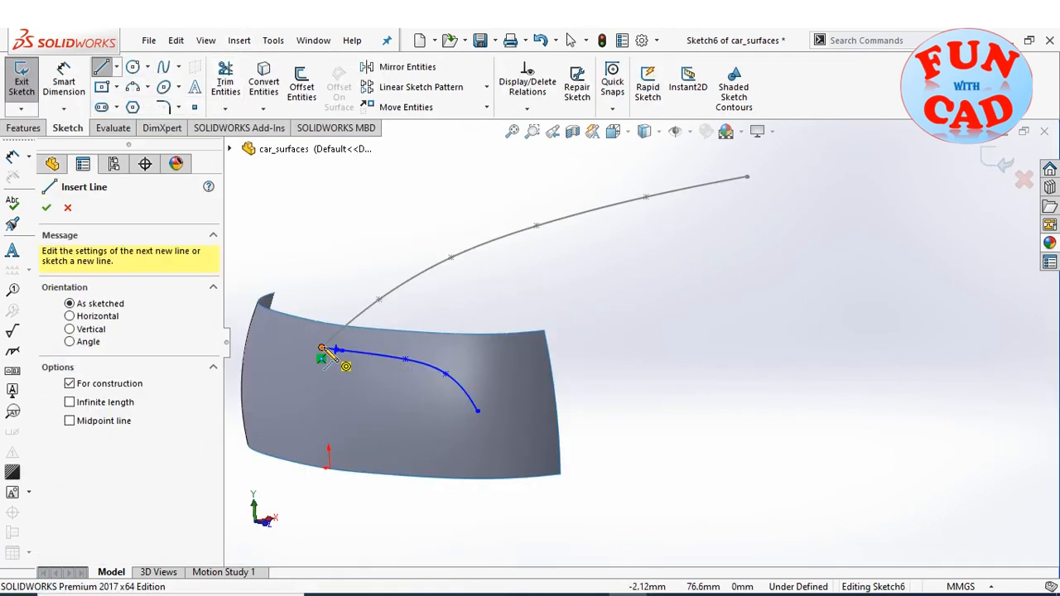
{"action": "left_click", "coordinate": [392, 66]}
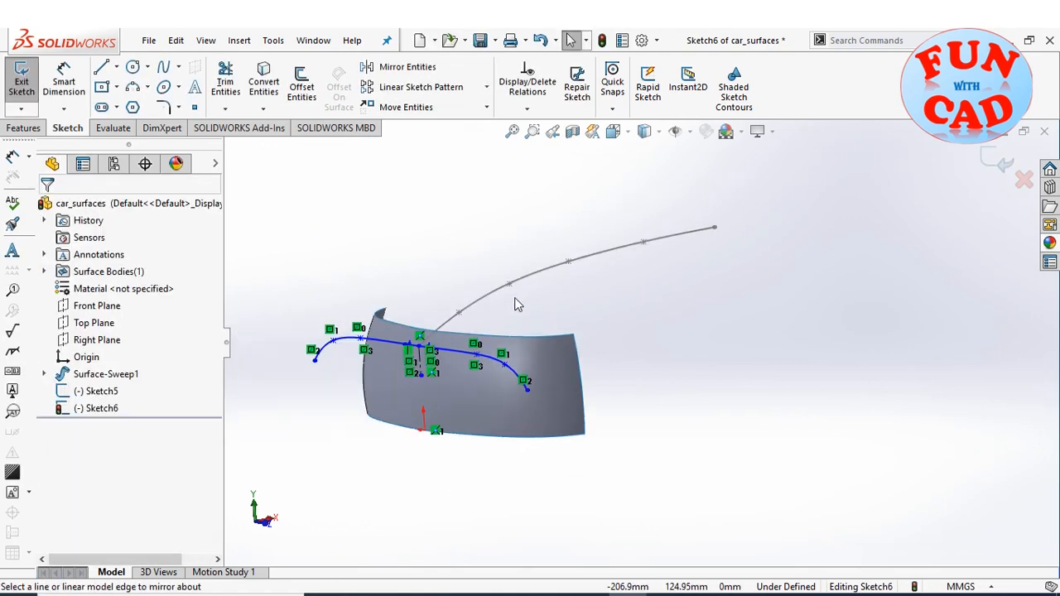
{"action": "left_click", "coordinate": [239, 40]}
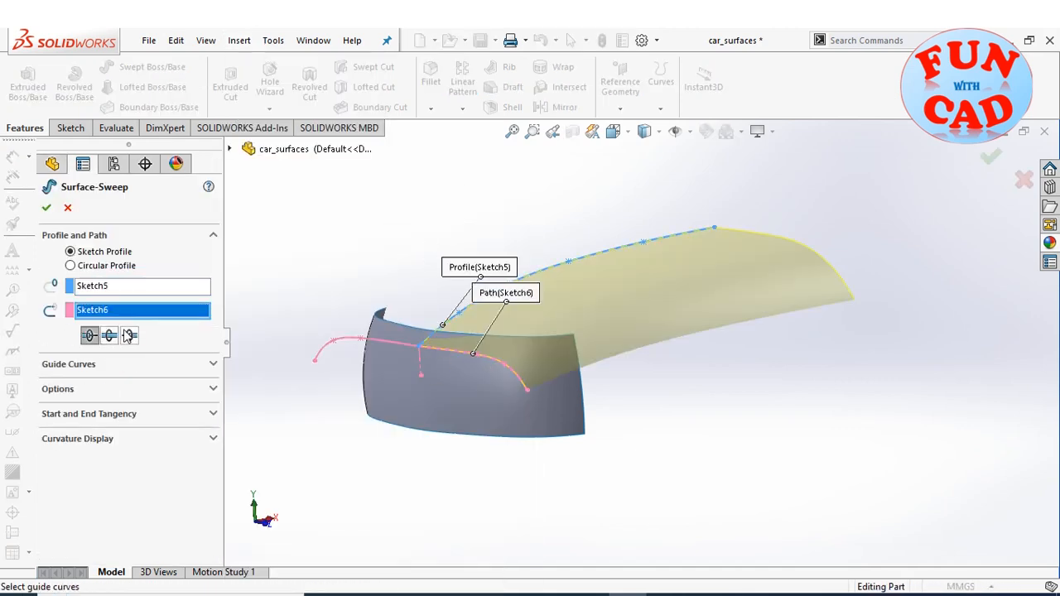
{"action": "left_click", "coordinate": [47, 207]}
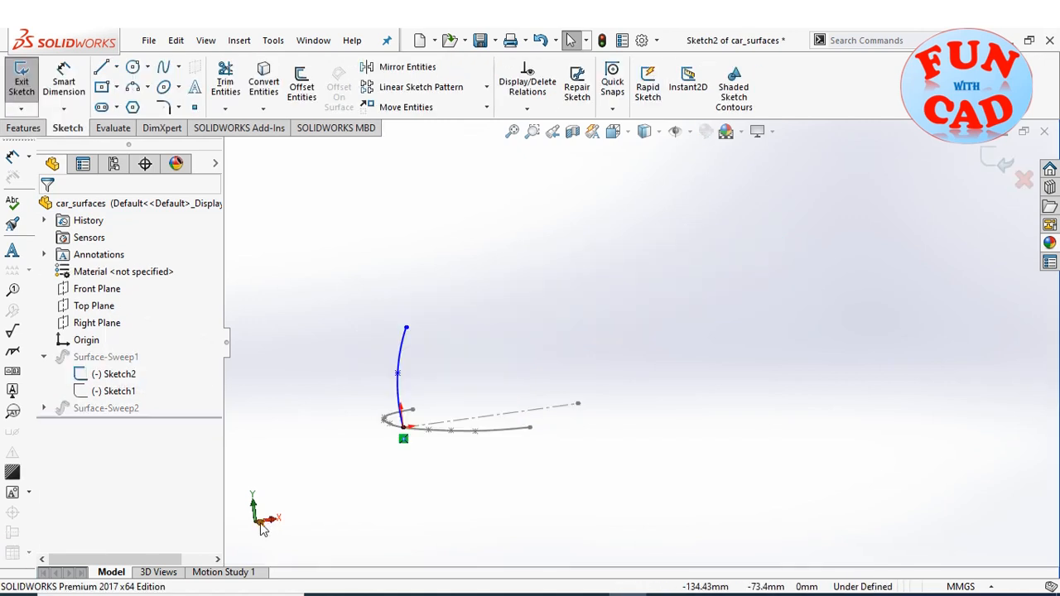
- Create Plane1, sketch Sketch8 with a point at X 260, and sweep it along Sketch7
{"action": "left_click", "coordinate": [15, 80]}
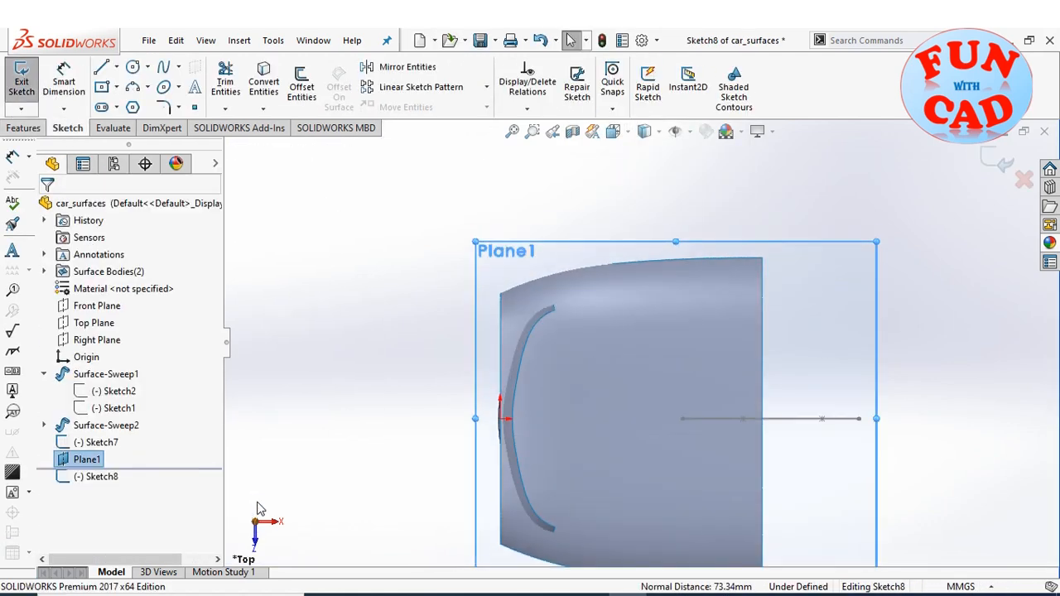
{"action": "left_click", "coordinate": [165, 67]}
{"action": "type", "text": "1"}
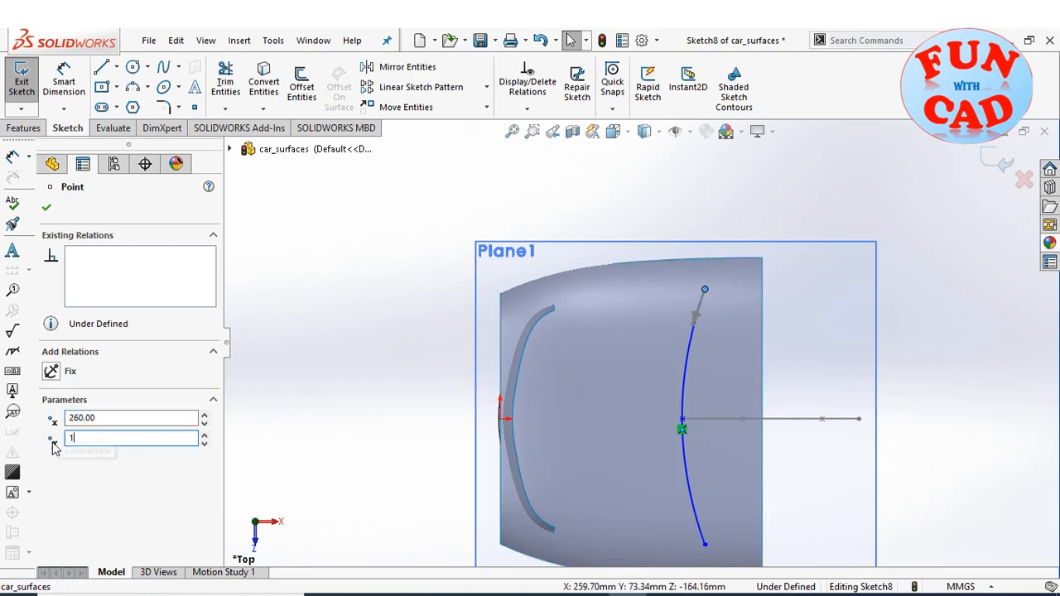
{"action": "left_click", "coordinate": [239, 40]}
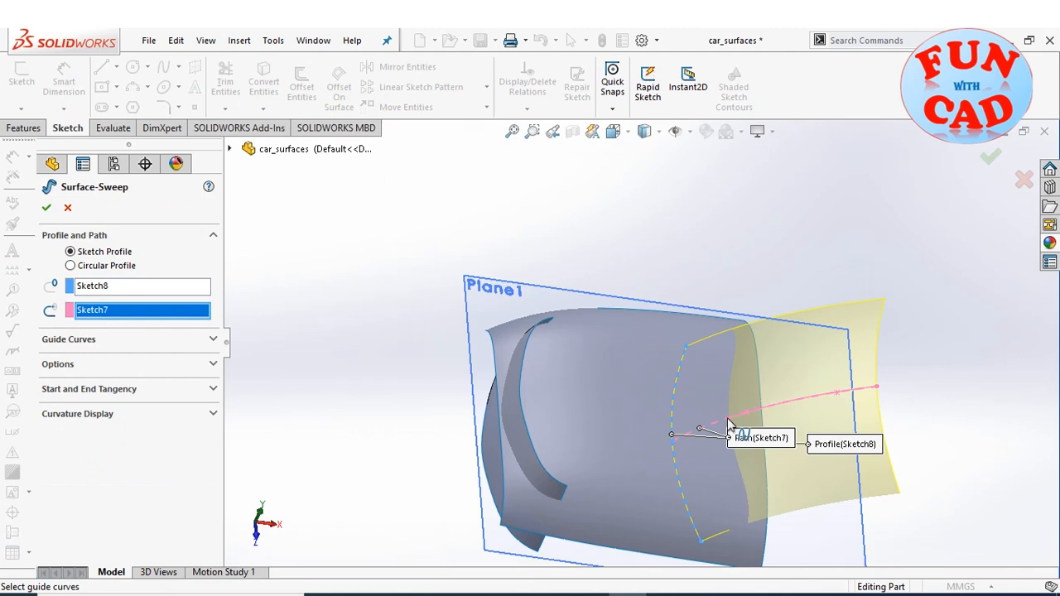
{"action": "left_click", "coordinate": [46, 207]}
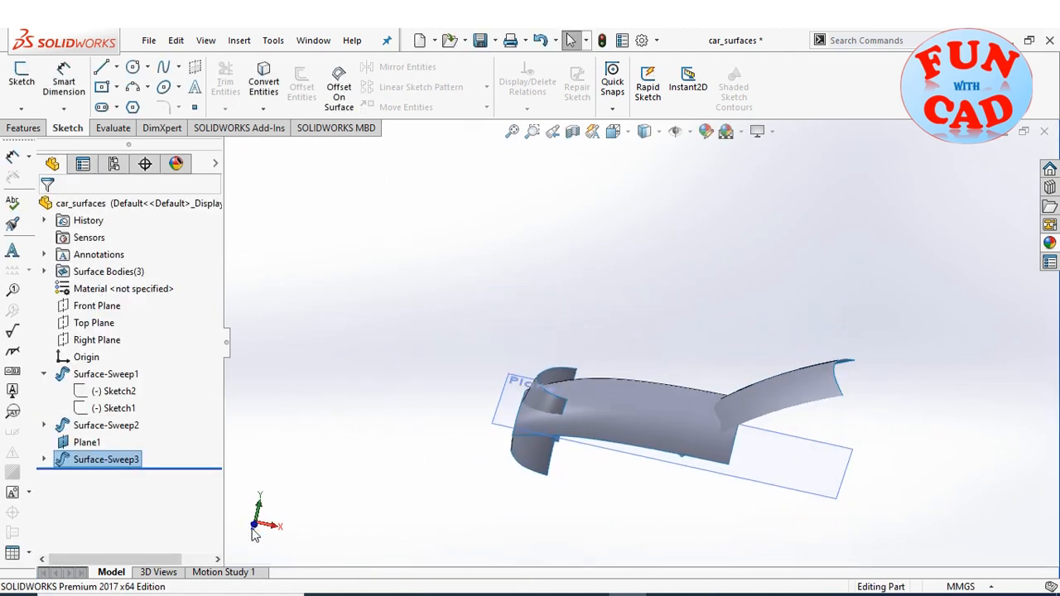
- Build Surface-Sweep4, add Plane2 and Plane3, and sketch Sketch12 on Plane3 with a point at X -150
{"action": "left_click", "coordinate": [97, 304]}
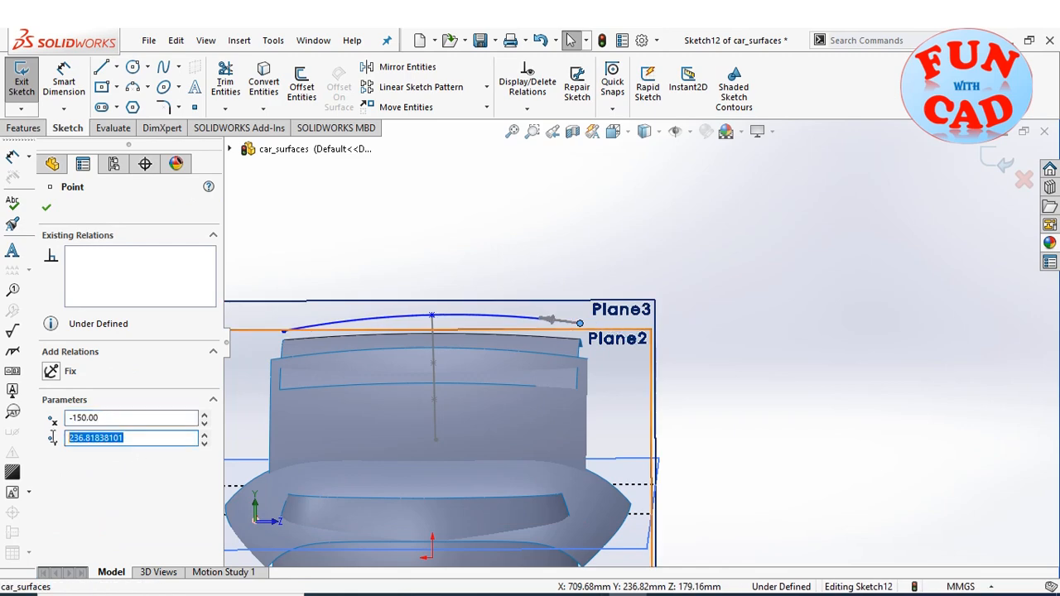
{"action": "left_click", "coordinate": [239, 40]}
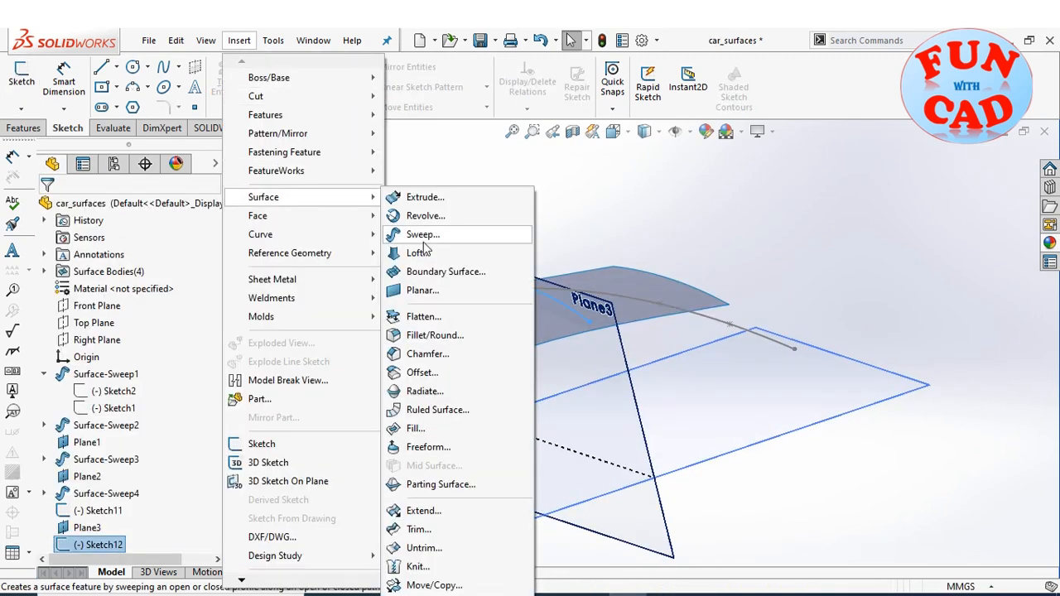
- Create Plane4 and sketches, then build Surface-Sweep5 to Surface-Sweep7 for seven surface bodies
{"action": "left_click", "coordinate": [422, 235]}
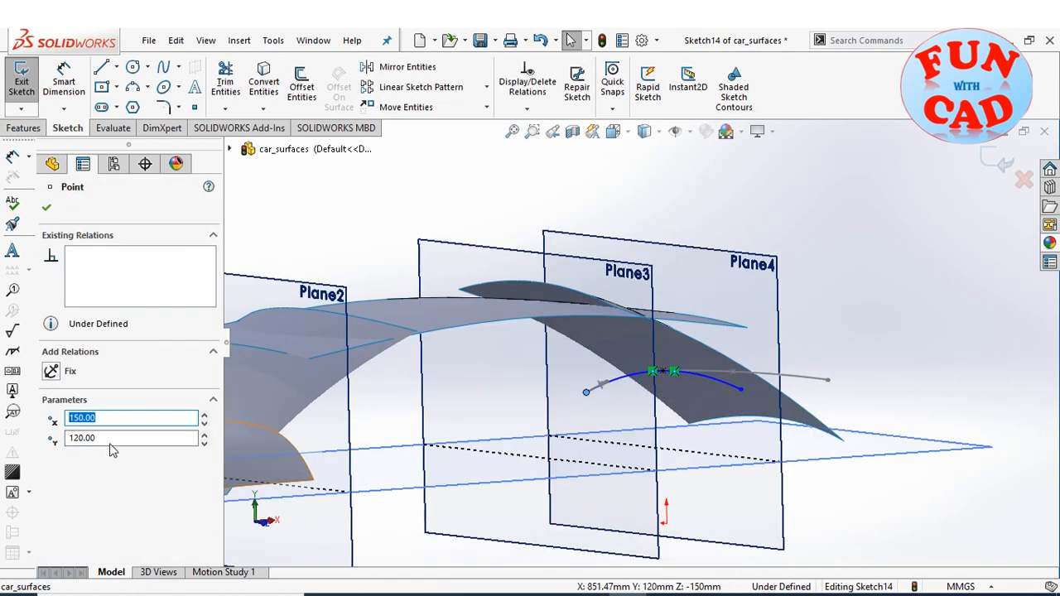
{"action": "left_click", "coordinate": [754, 377]}
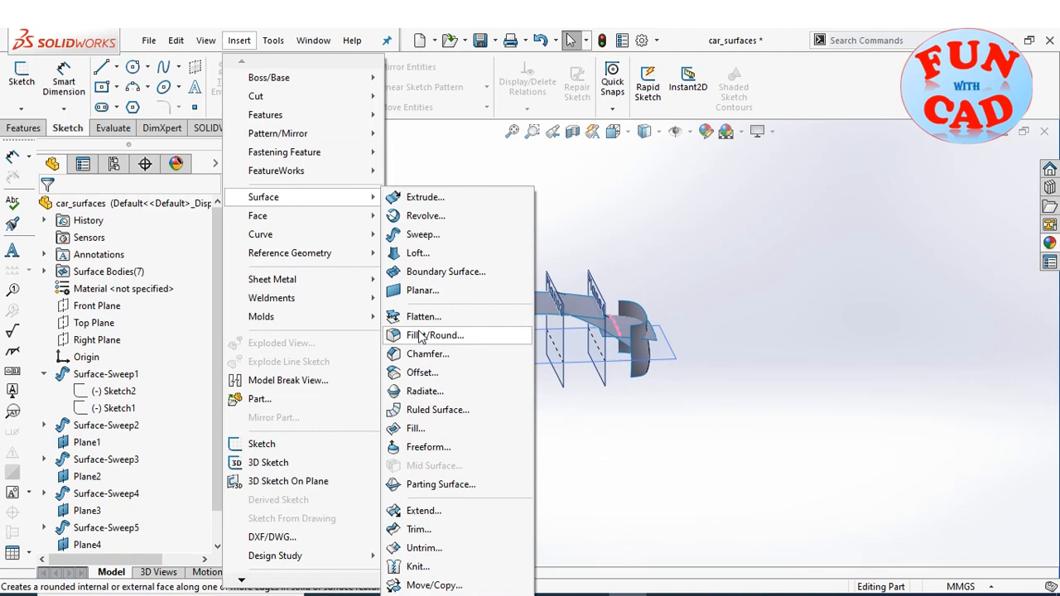
- Mutually trim all seven swept surfaces into a single car-shell surface body
{"action": "left_click", "coordinate": [420, 530]}
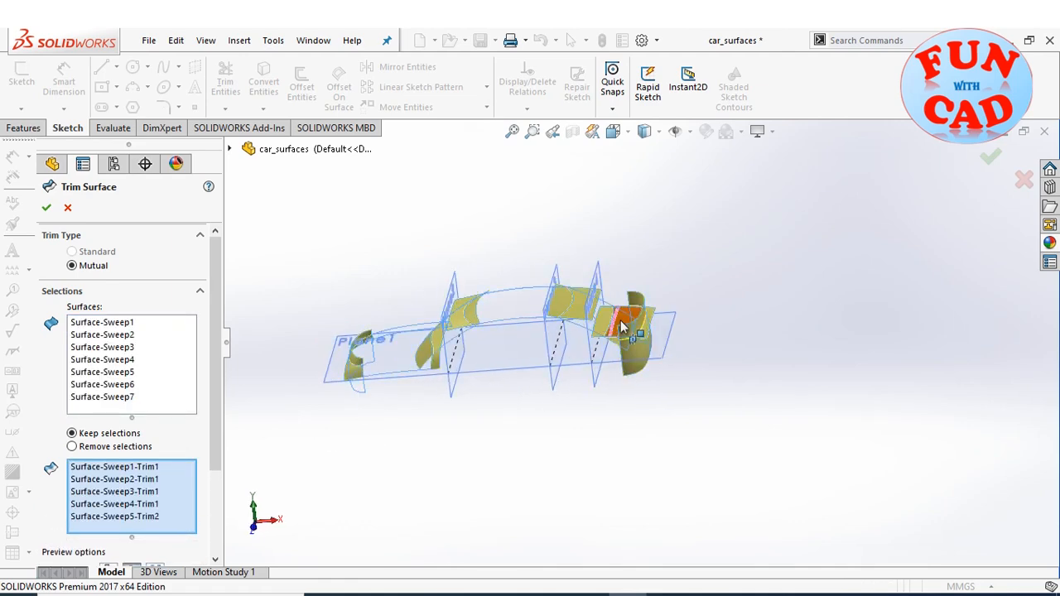
{"action": "left_click", "coordinate": [46, 207]}
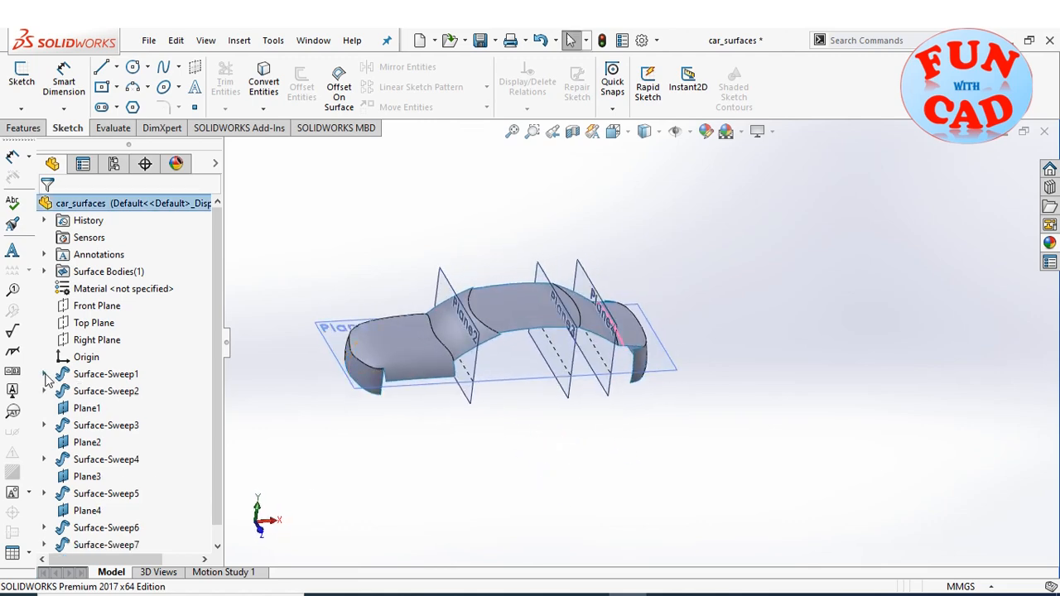
- Sketch the path spline Sketch17 along the car body's lower edge from front to rear
{"action": "left_click", "coordinate": [87, 510]}
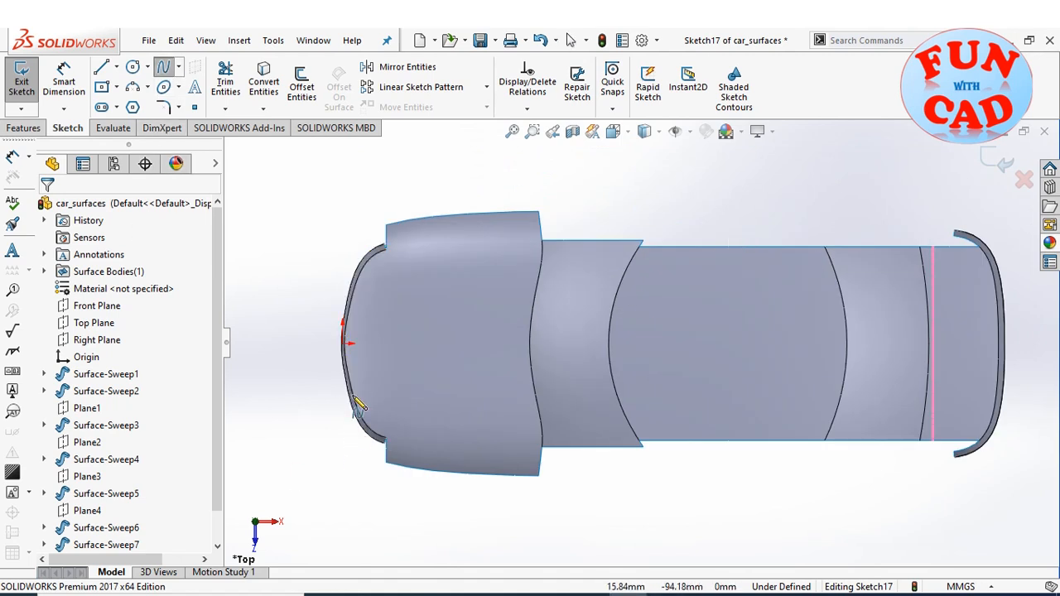
{"action": "left_click", "coordinate": [361, 406]}
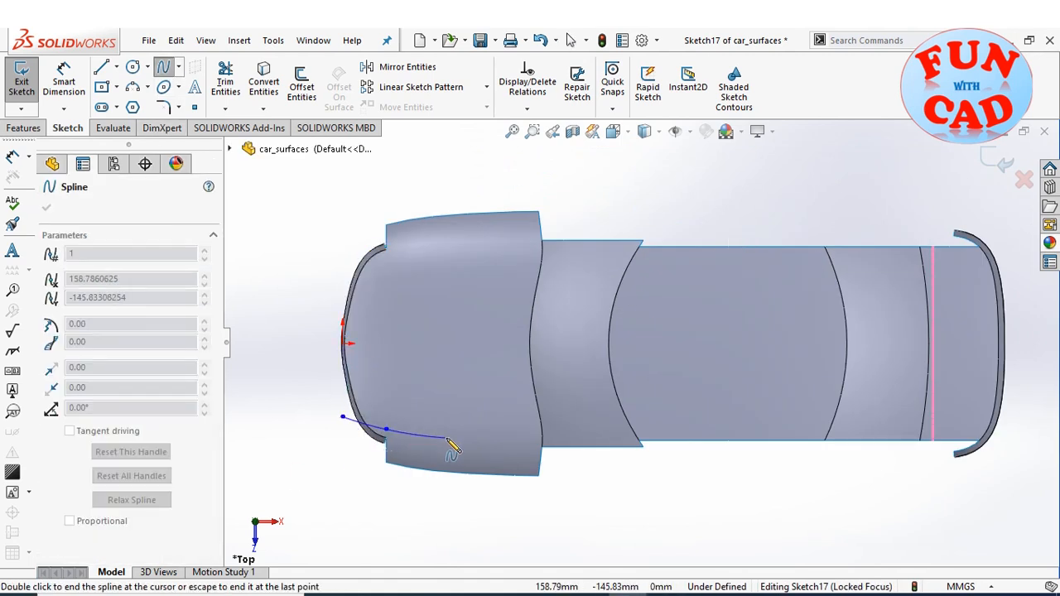
{"action": "left_click", "coordinate": [604, 467]}
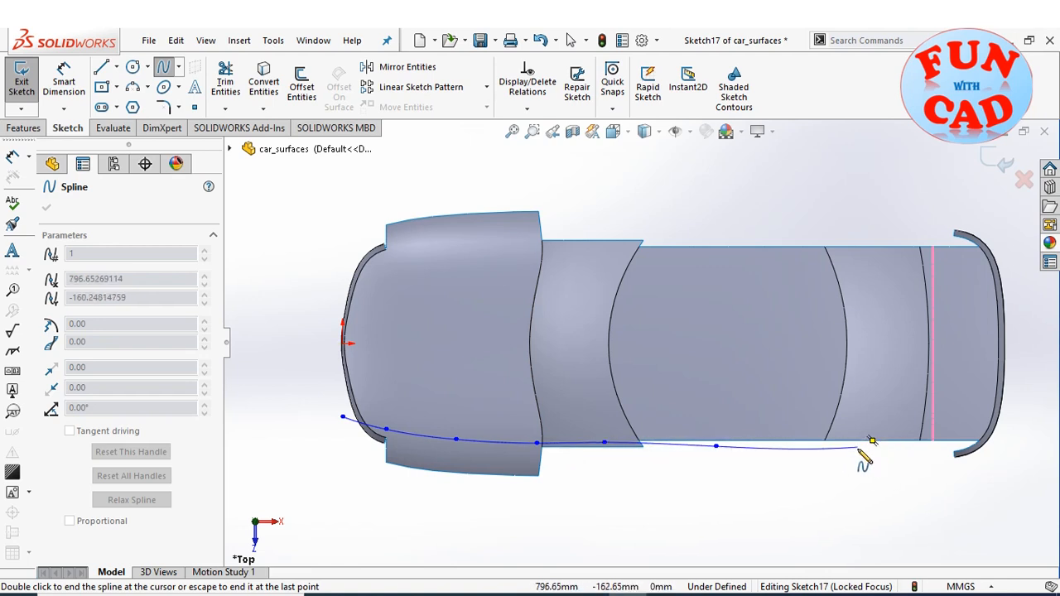
{"action": "left_click", "coordinate": [980, 464]}
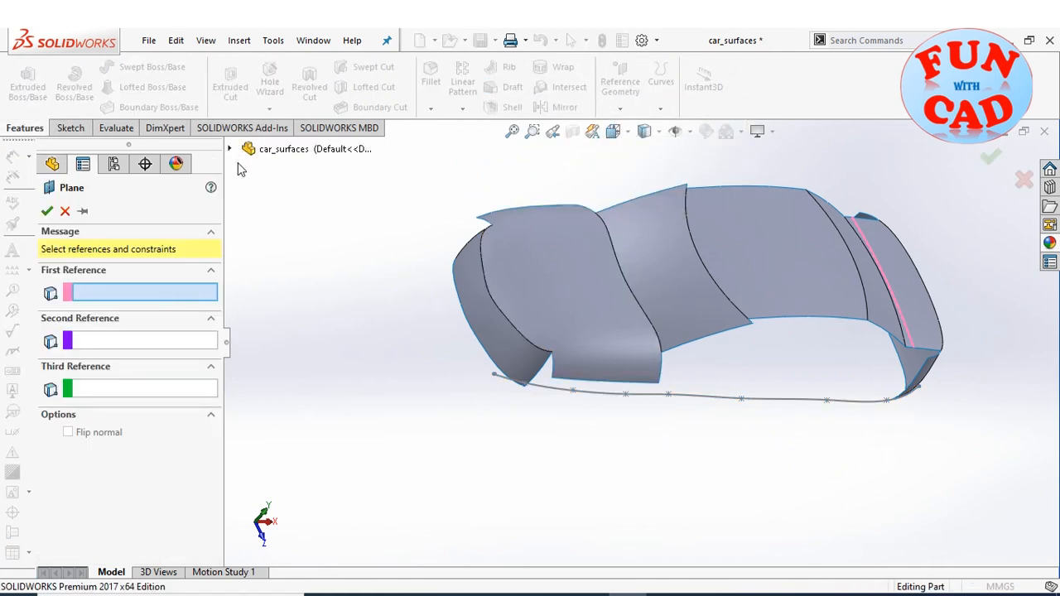
- Add a plane offset from Right Plane, sketch the profile on it and create Surface-Sweep8
{"action": "left_click", "coordinate": [301, 285]}
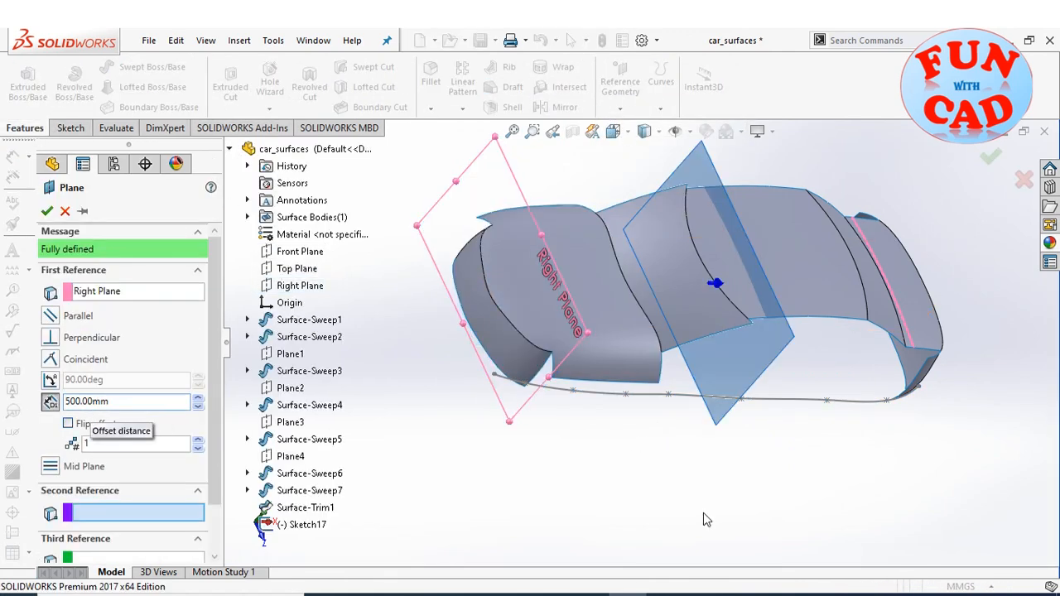
{"action": "left_click", "coordinate": [46, 212]}
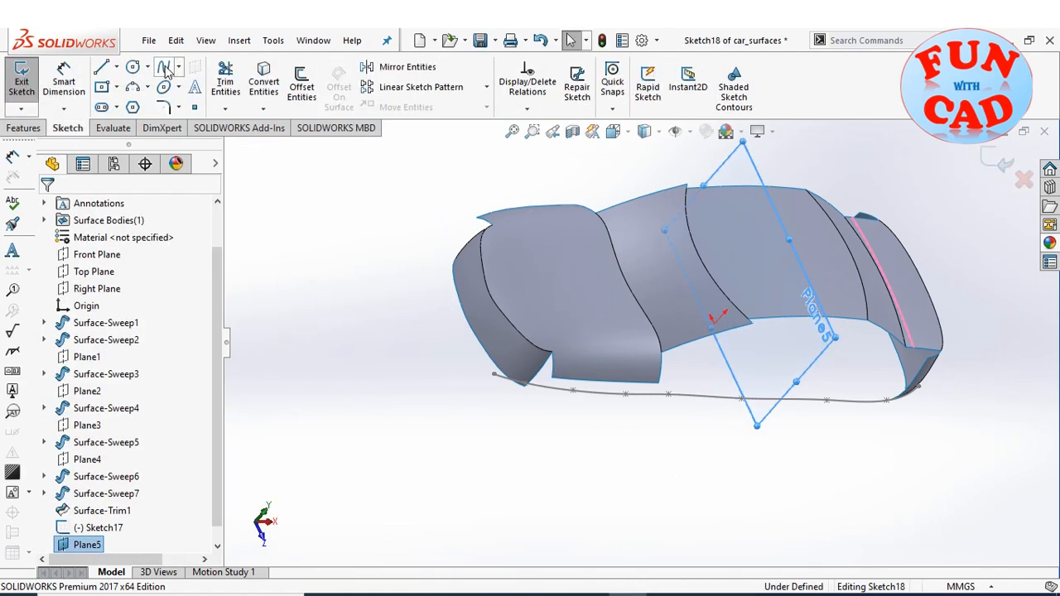
{"action": "left_click", "coordinate": [166, 66]}
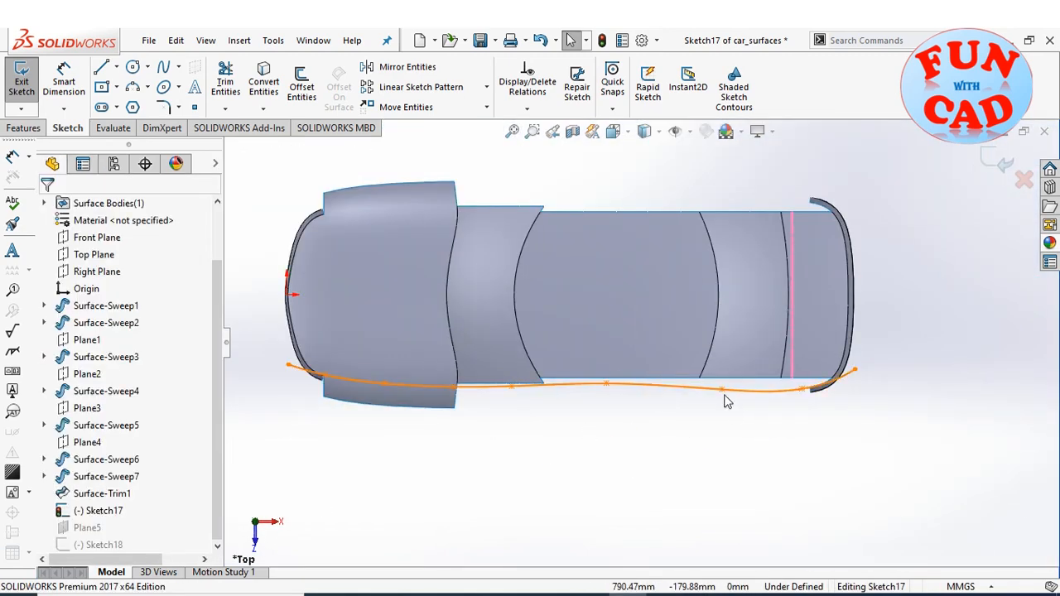
{"action": "left_click", "coordinate": [696, 403]}
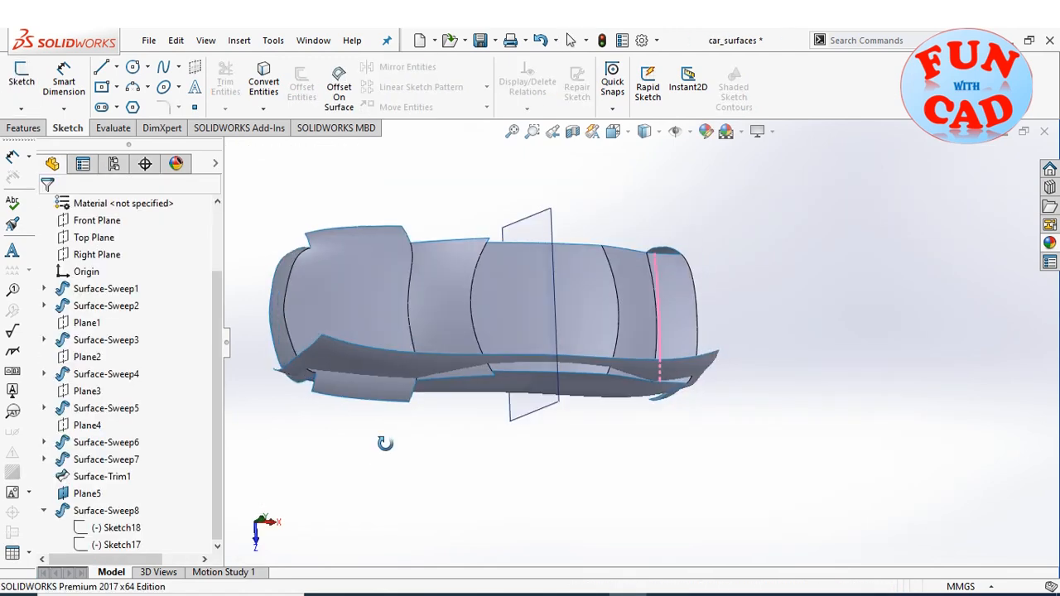
- Mirror Surface-Sweep8 about the symmetry plane to complete the opposite side
{"action": "left_click", "coordinate": [549, 107]}
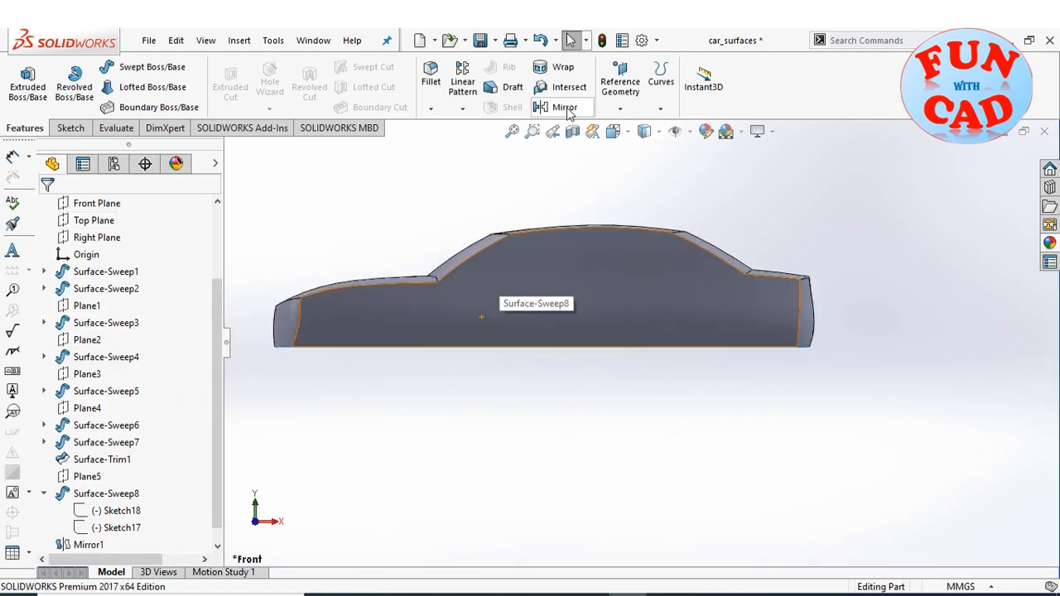
{"action": "mouse_move", "coordinate": [509, 40]}
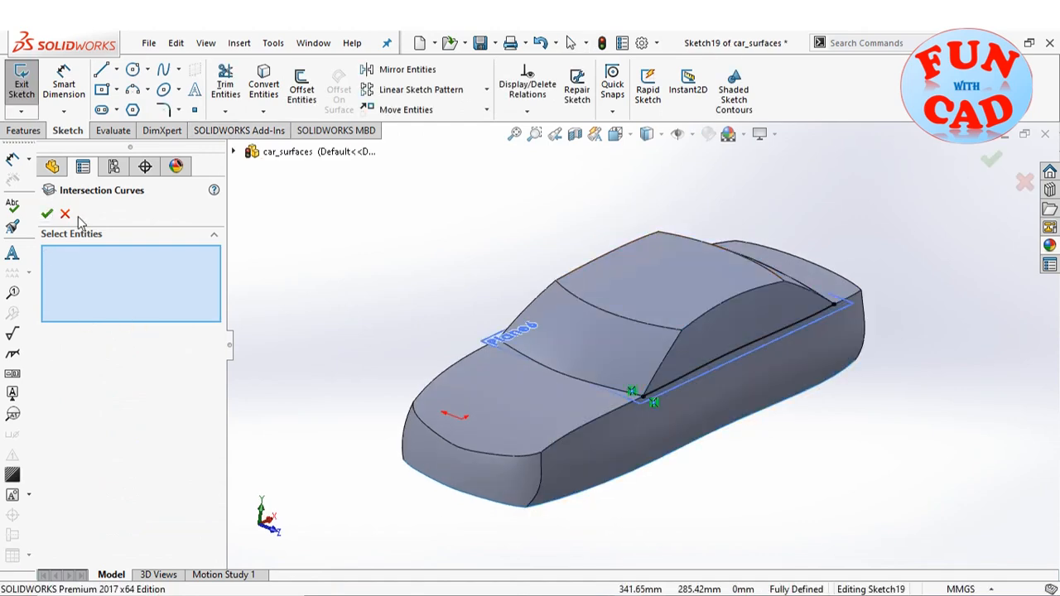
- Add intersection curves and a 600 mm offset plane, sketch the window profile and sweep Surface-Sweep11
{"action": "left_click", "coordinate": [46, 214]}
{"action": "type", "text": "600"}
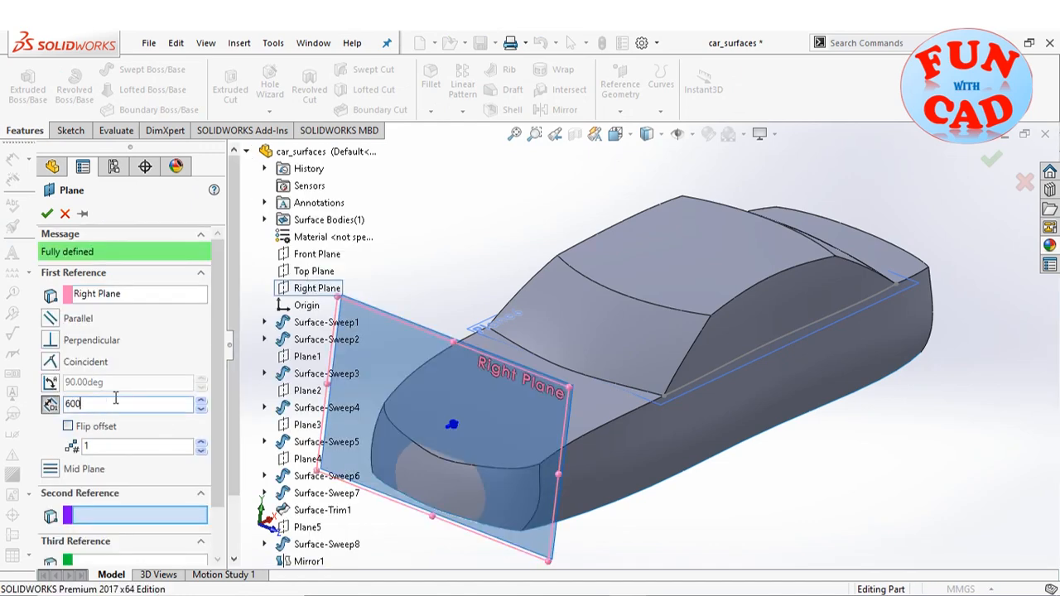
{"action": "left_click", "coordinate": [46, 213]}
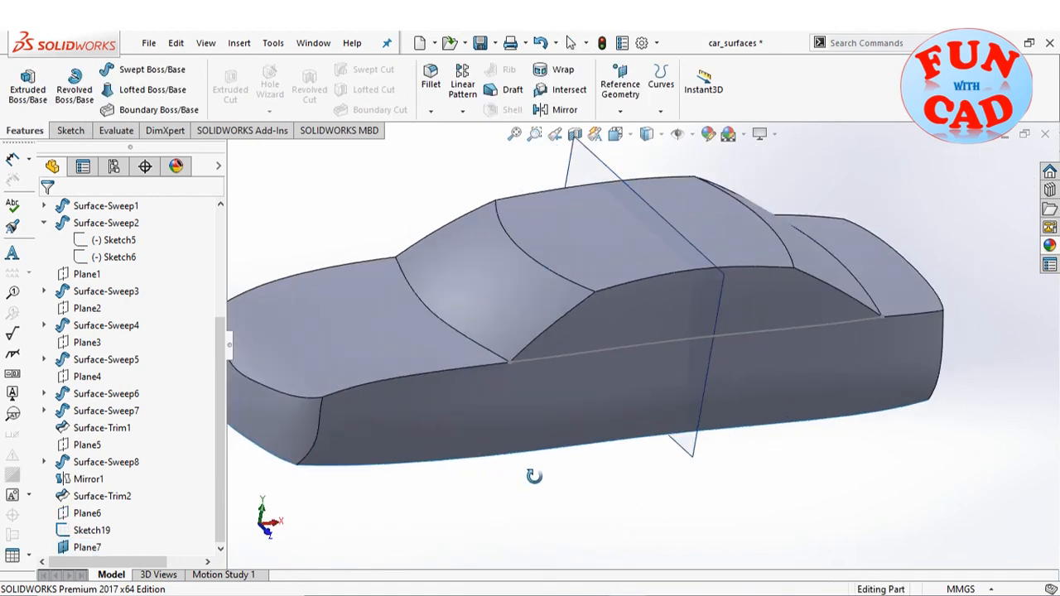
{"action": "left_click", "coordinate": [91, 549]}
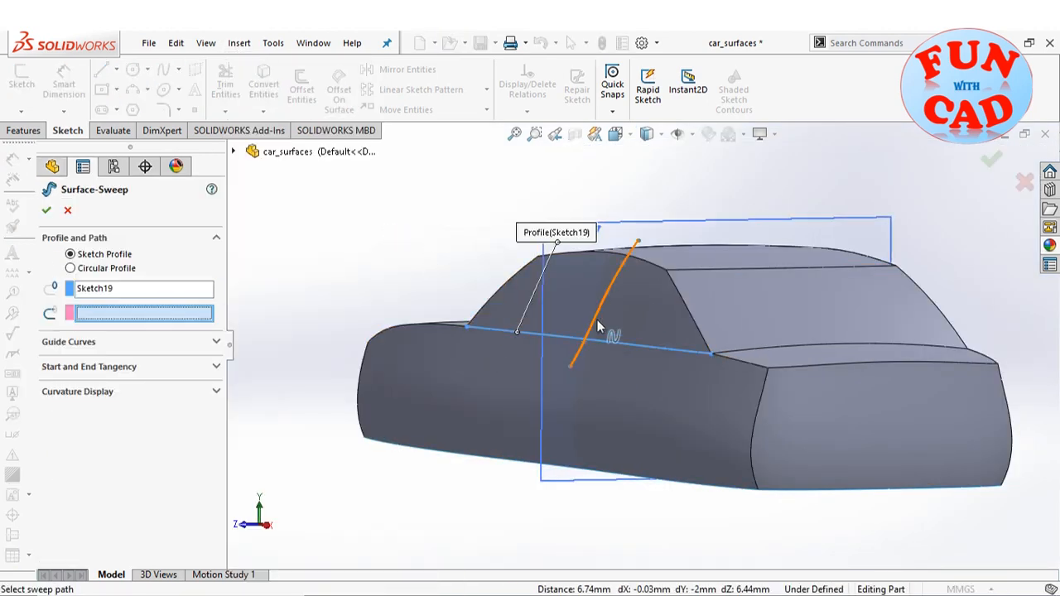
{"action": "left_click", "coordinate": [46, 209]}
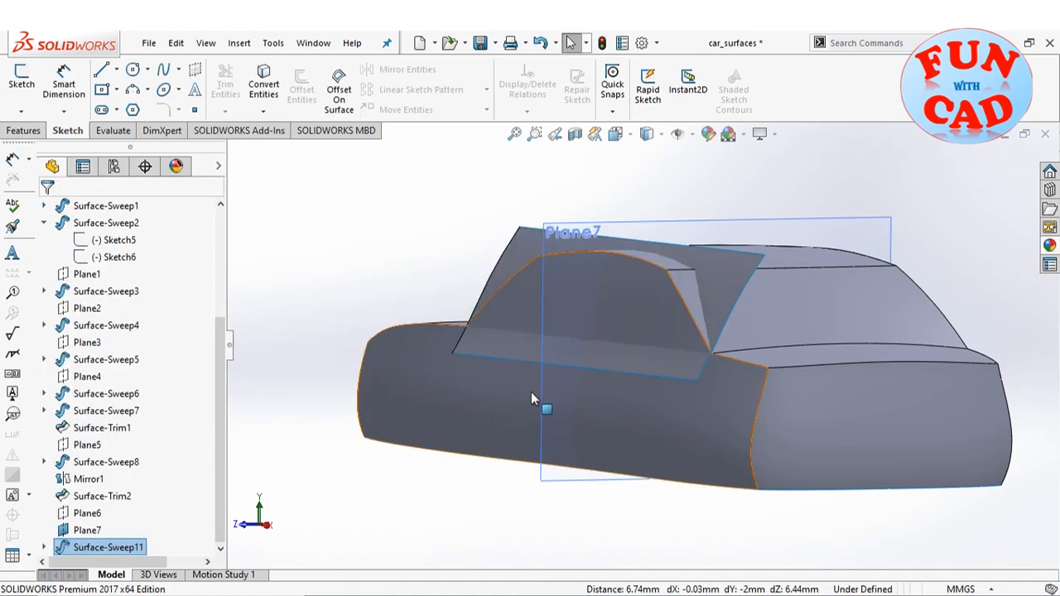
{"action": "right_click", "coordinate": [90, 528]}
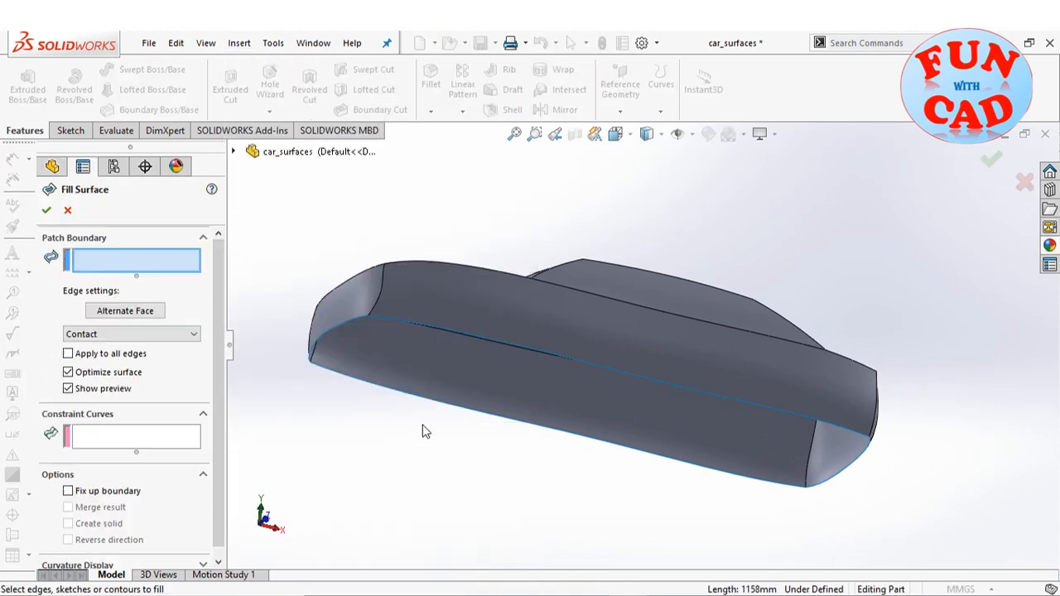
- Fill the open underside edges with a surface, then knit all surfaces with Create solid
{"action": "left_click", "coordinate": [719, 532]}
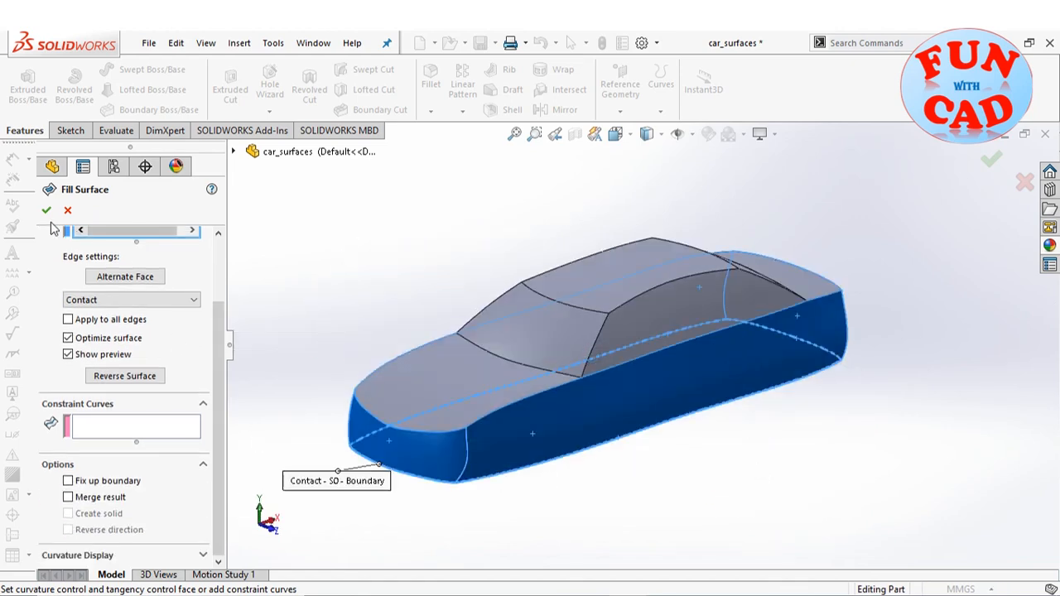
{"action": "left_click", "coordinate": [46, 209]}
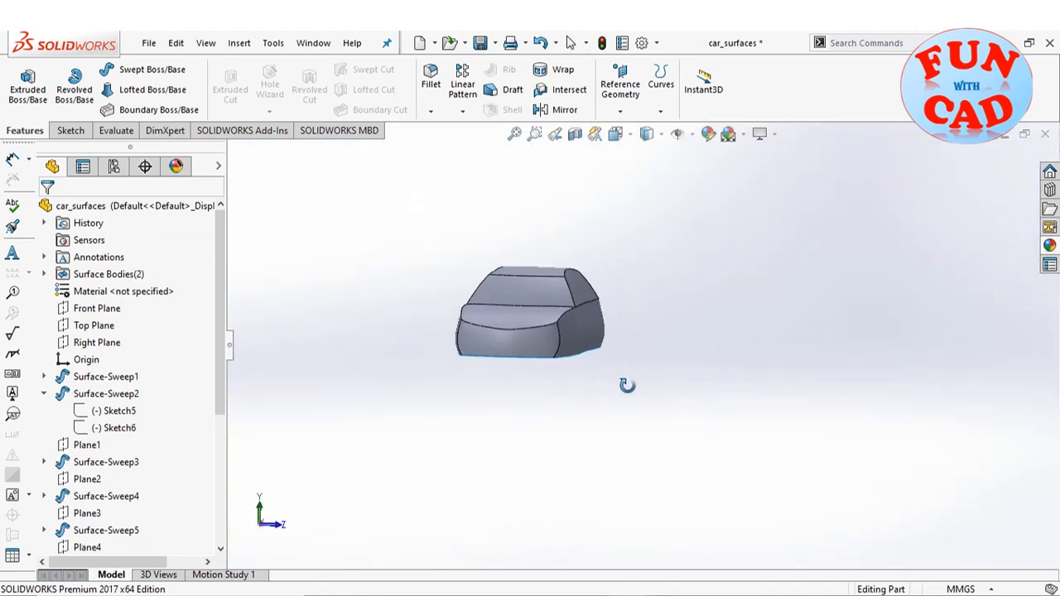
{"action": "left_click", "coordinate": [238, 43]}
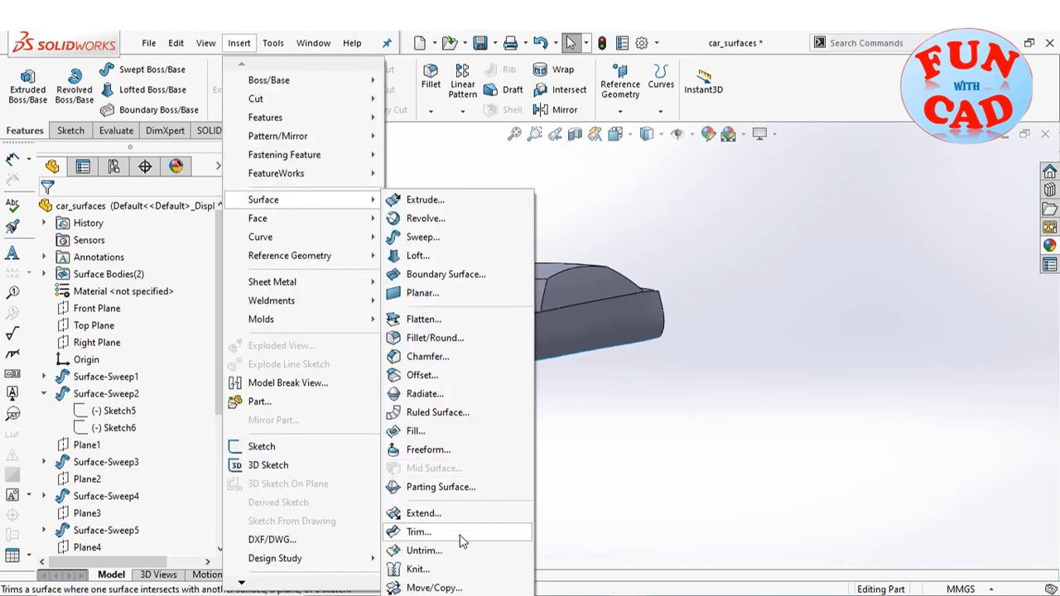
{"action": "left_click", "coordinate": [414, 570]}
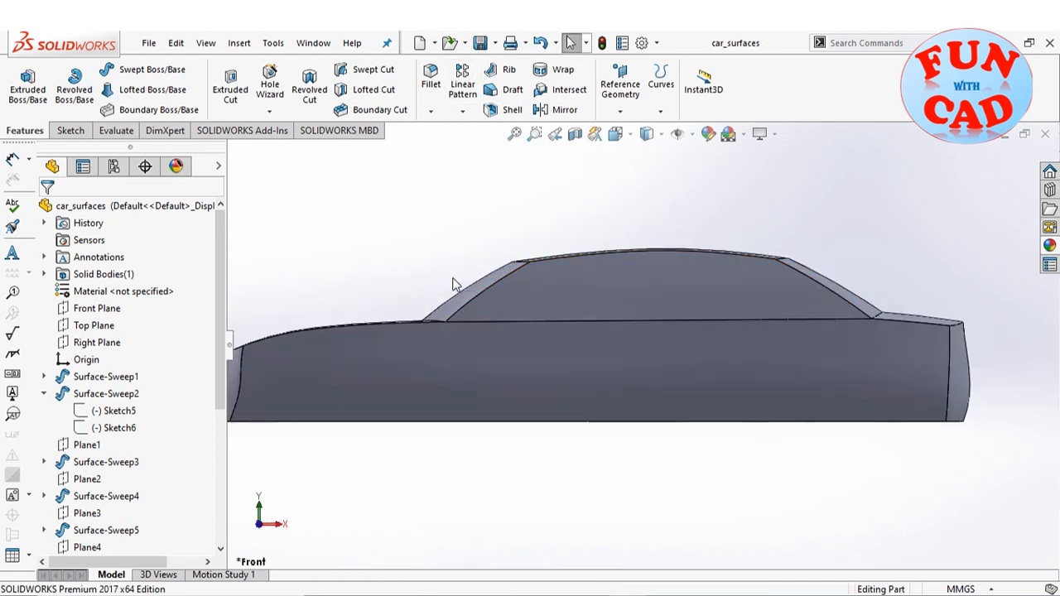
- Apply a Variable Size Fillet to the roof edges with 40 mm radius control points
{"action": "left_click", "coordinate": [429, 79]}
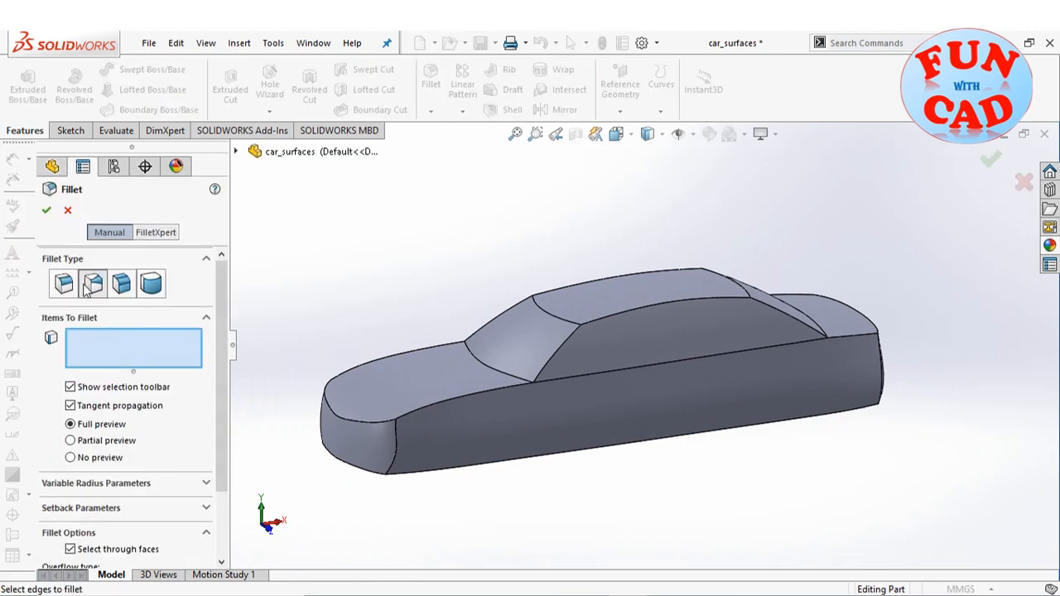
{"action": "left_click", "coordinate": [93, 283]}
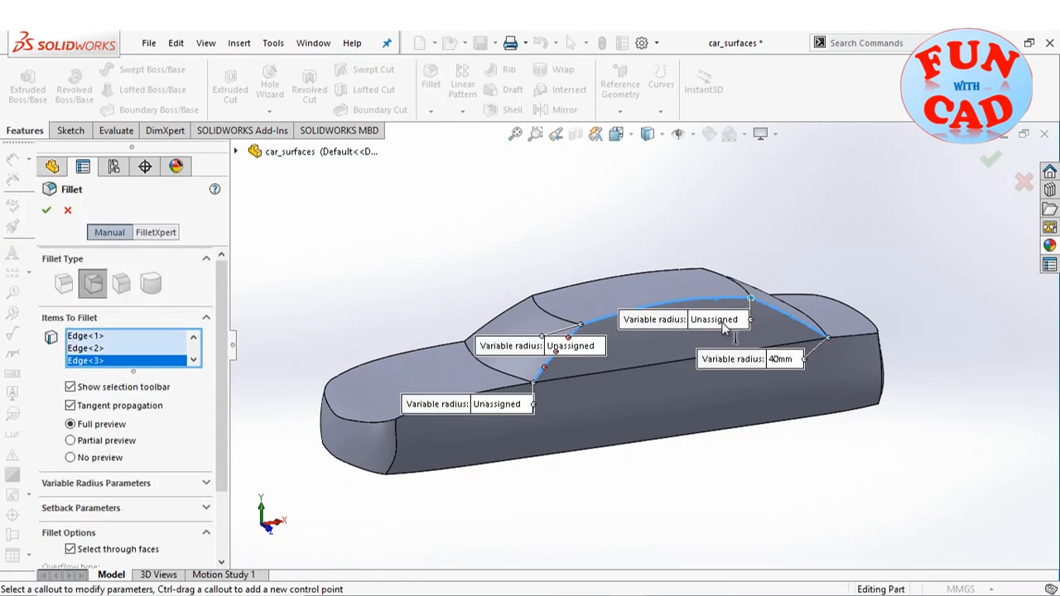
{"action": "left_click", "coordinate": [46, 208]}
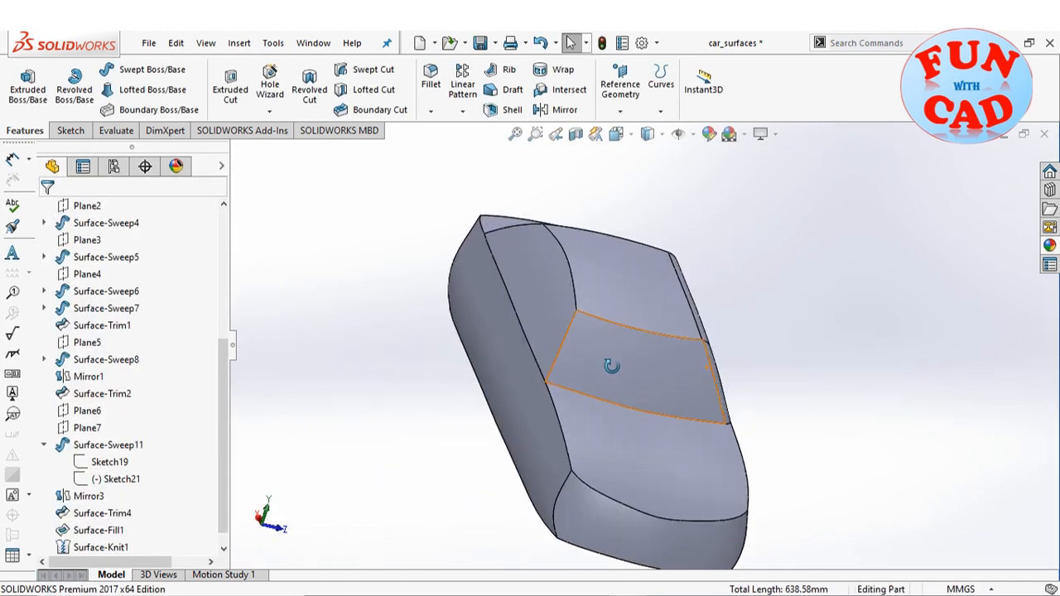
{"action": "left_click", "coordinate": [427, 78]}
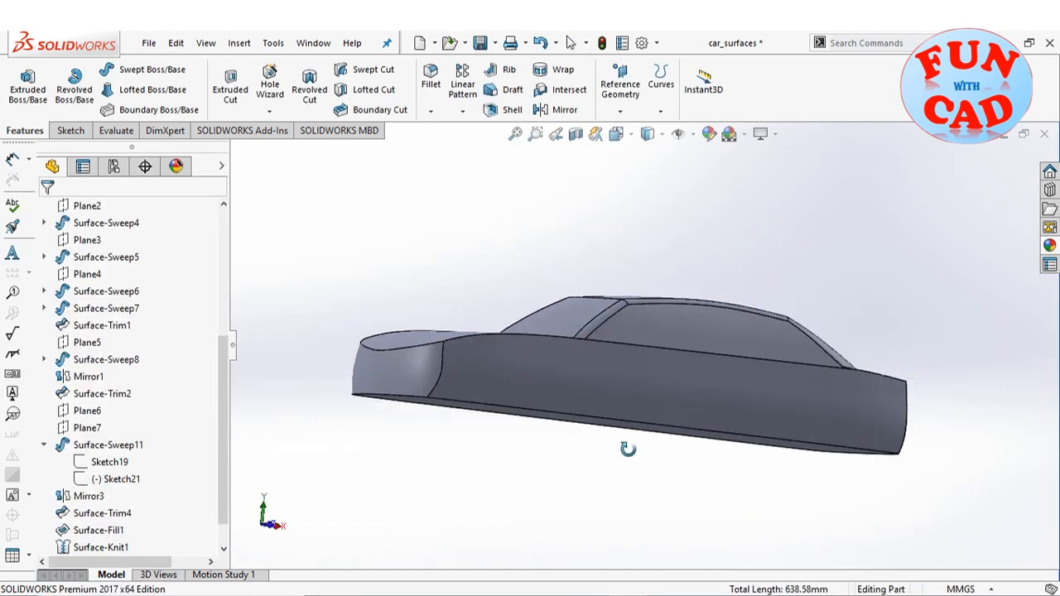
- Confirm the roof fillets and sketch the 70 mm headlight profile on the Right Plane for the cut
{"action": "left_click", "coordinate": [89, 308]}
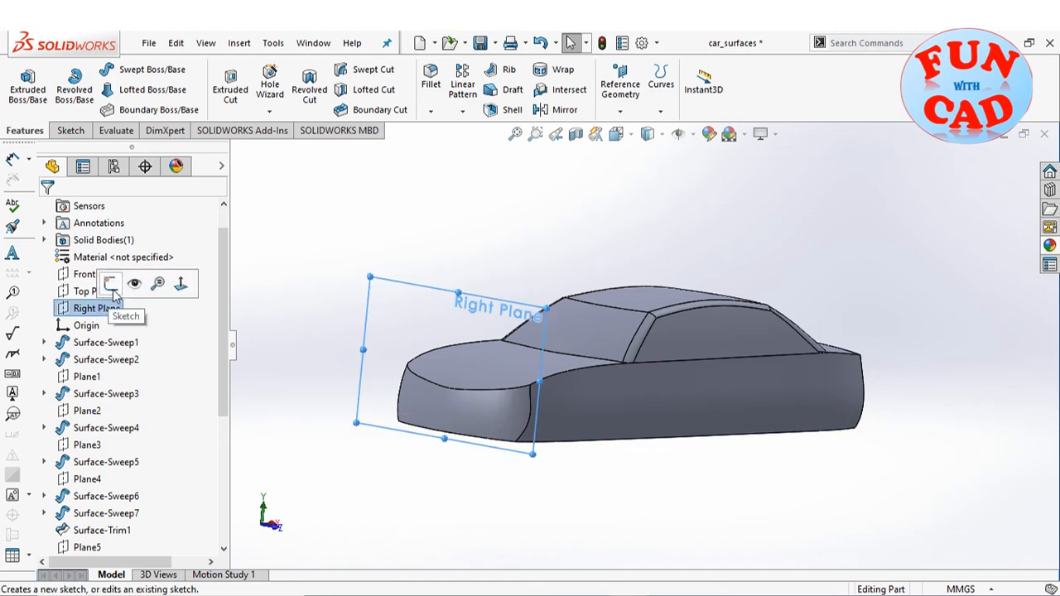
{"action": "left_click", "coordinate": [109, 284]}
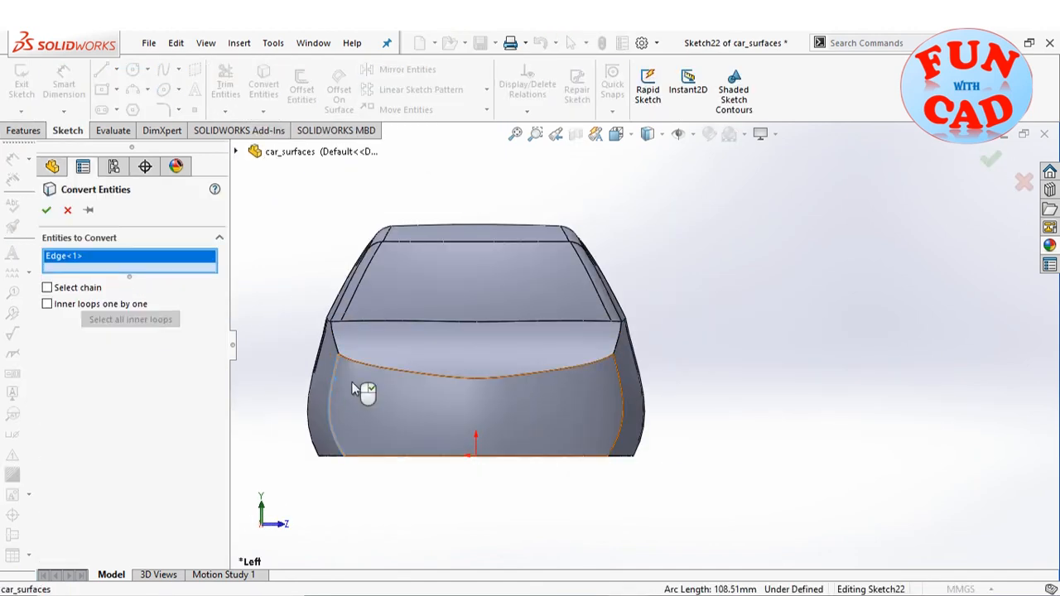
{"action": "right_click", "coordinate": [356, 389]}
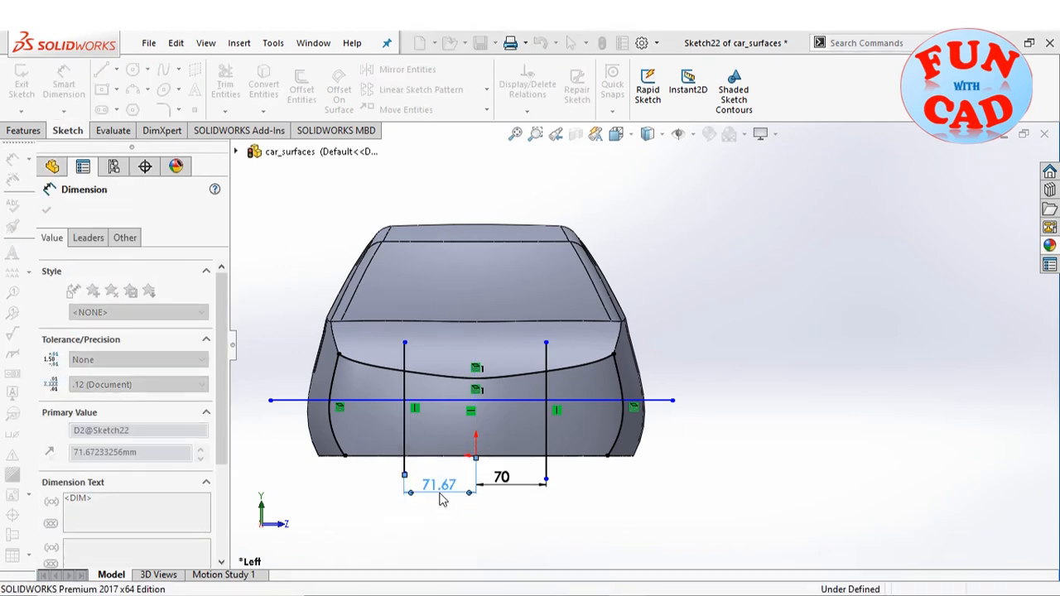
{"action": "left_click", "coordinate": [224, 83]}
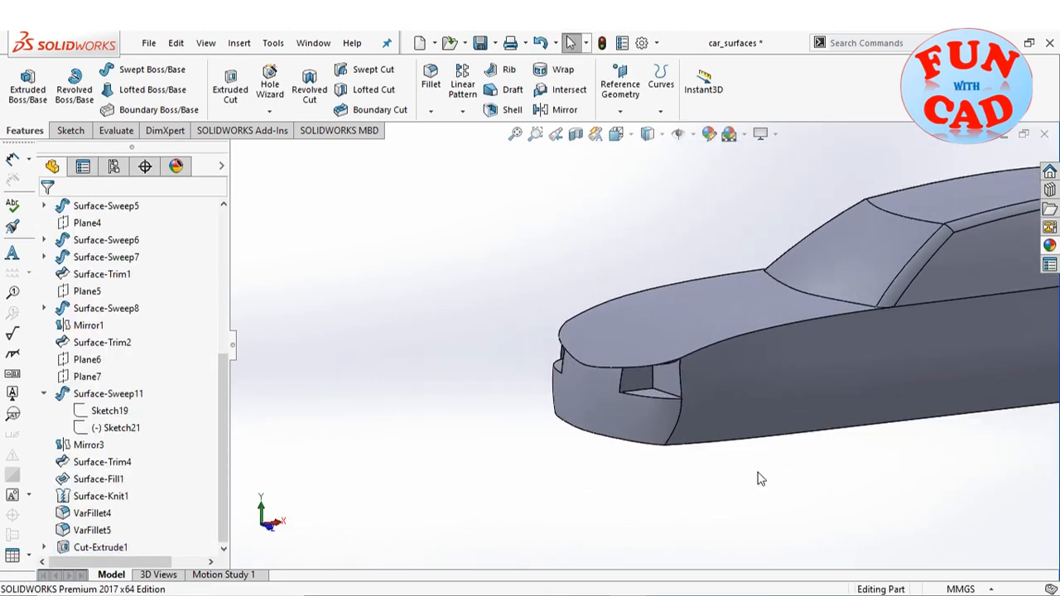
- Fill the headlight recess boundary edges with a surface
{"action": "left_click", "coordinate": [239, 43]}
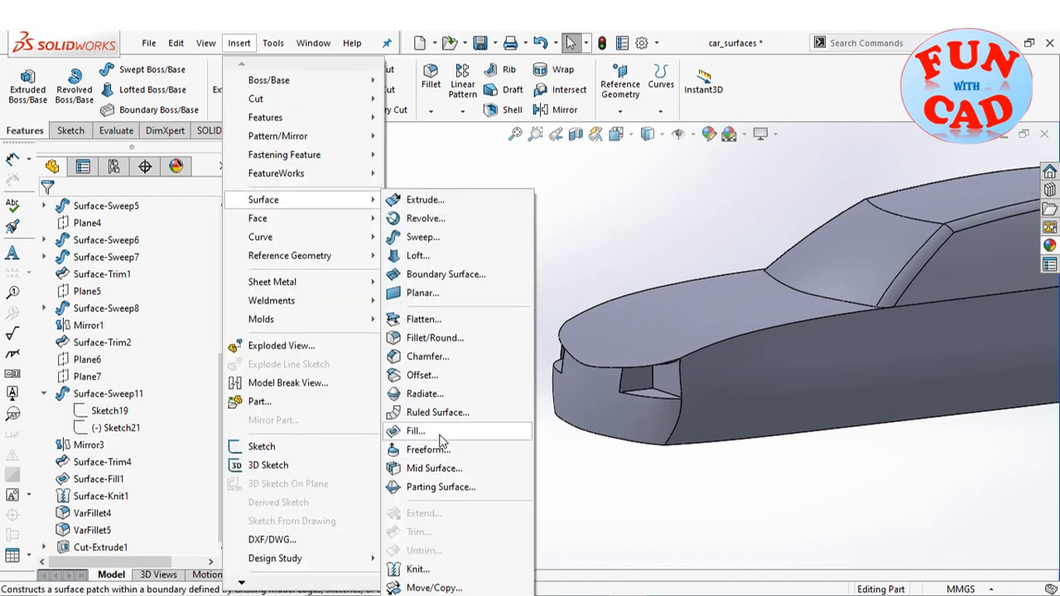
{"action": "left_click", "coordinate": [414, 431]}
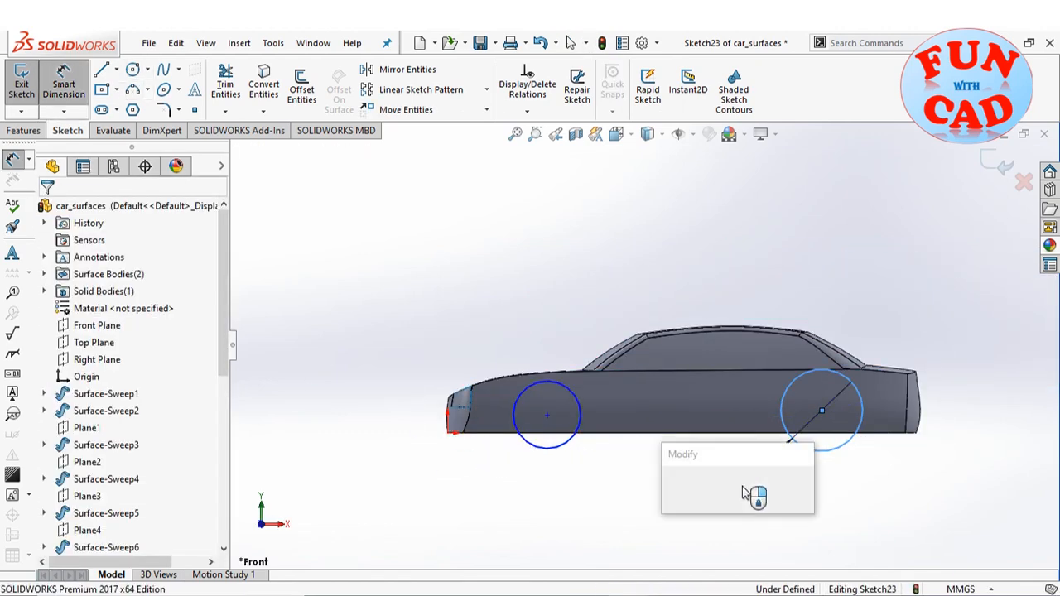
- Dimension the wheel circles, cut the arches 53 mm and extrude 60 mm offset wheels
{"action": "left_click", "coordinate": [755, 496]}
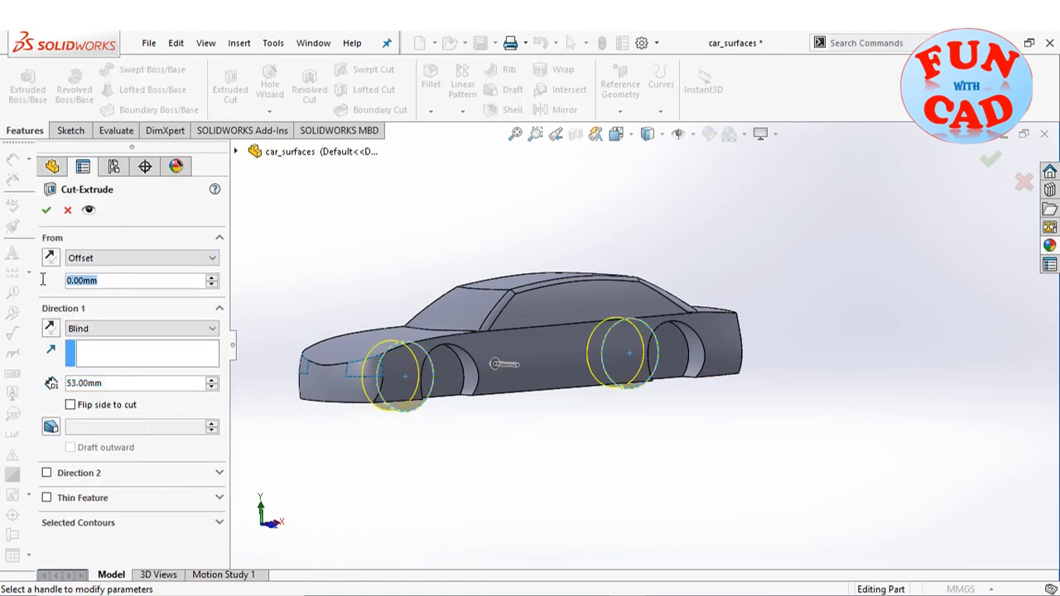
{"action": "left_click", "coordinate": [46, 208]}
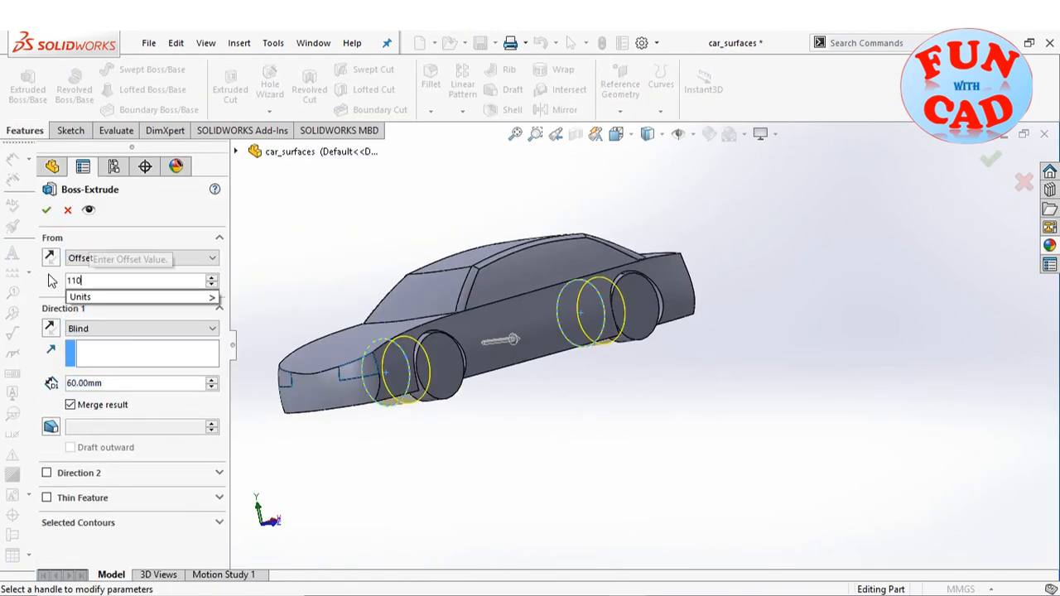
{"action": "left_click", "coordinate": [47, 209]}
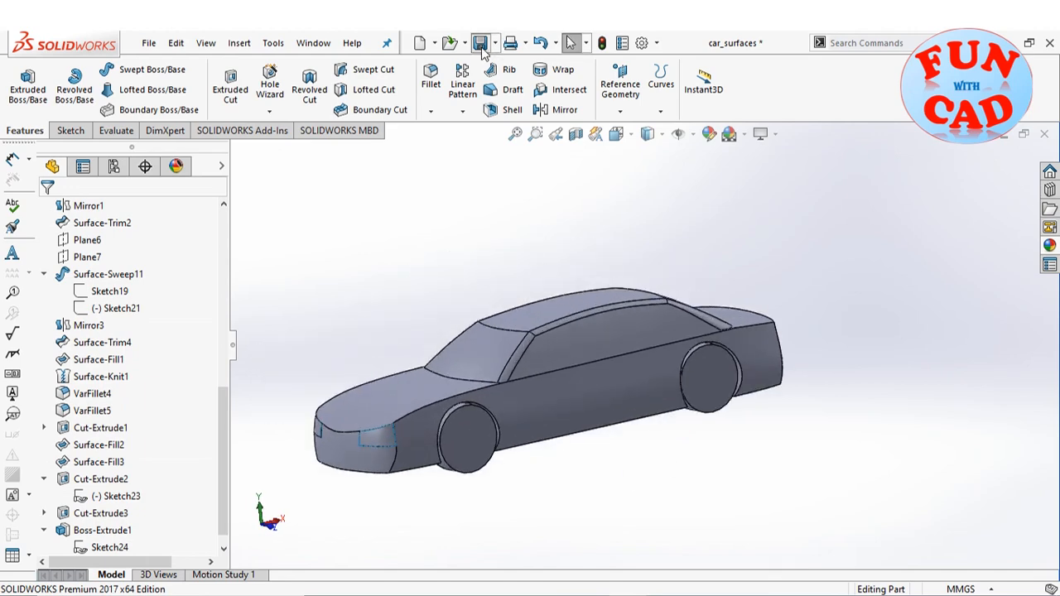